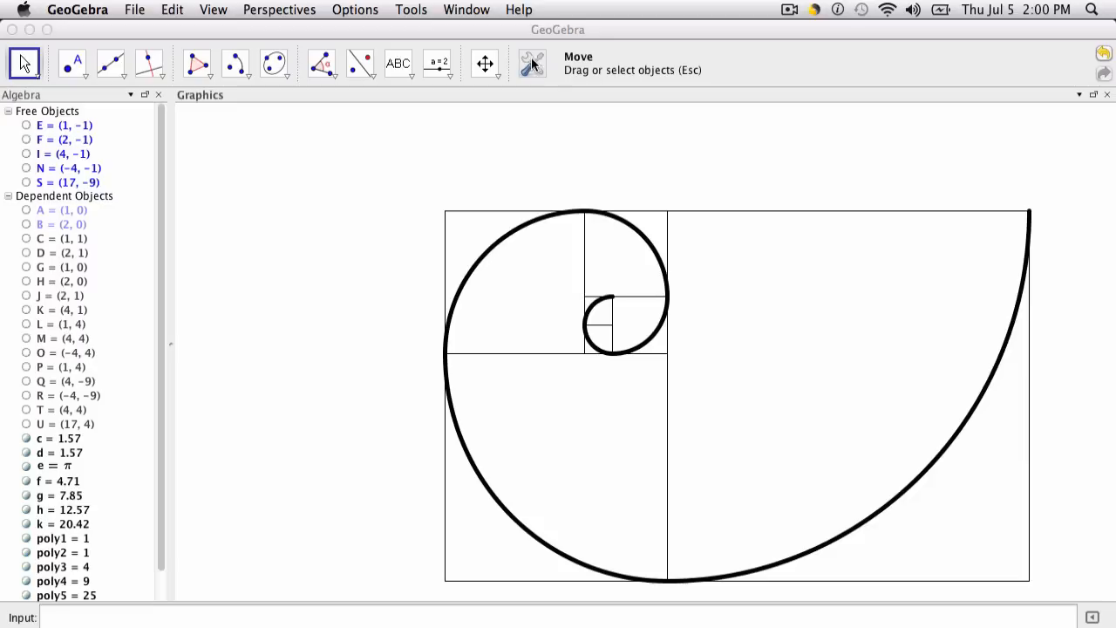
pyautogui.moveTo(634, 288)
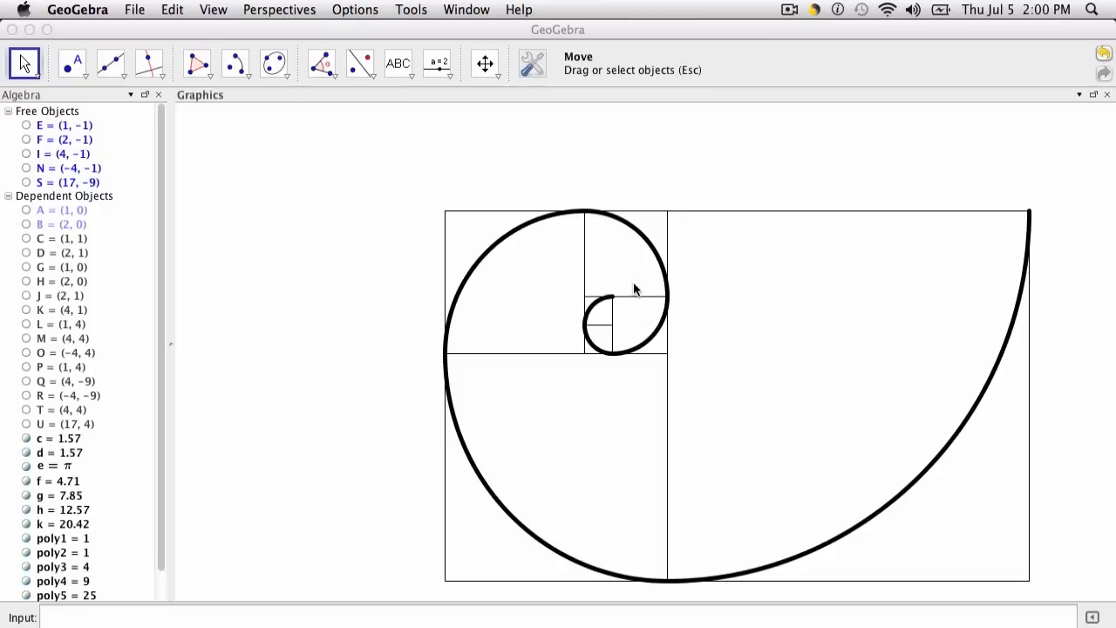
pyautogui.moveTo(510, 368)
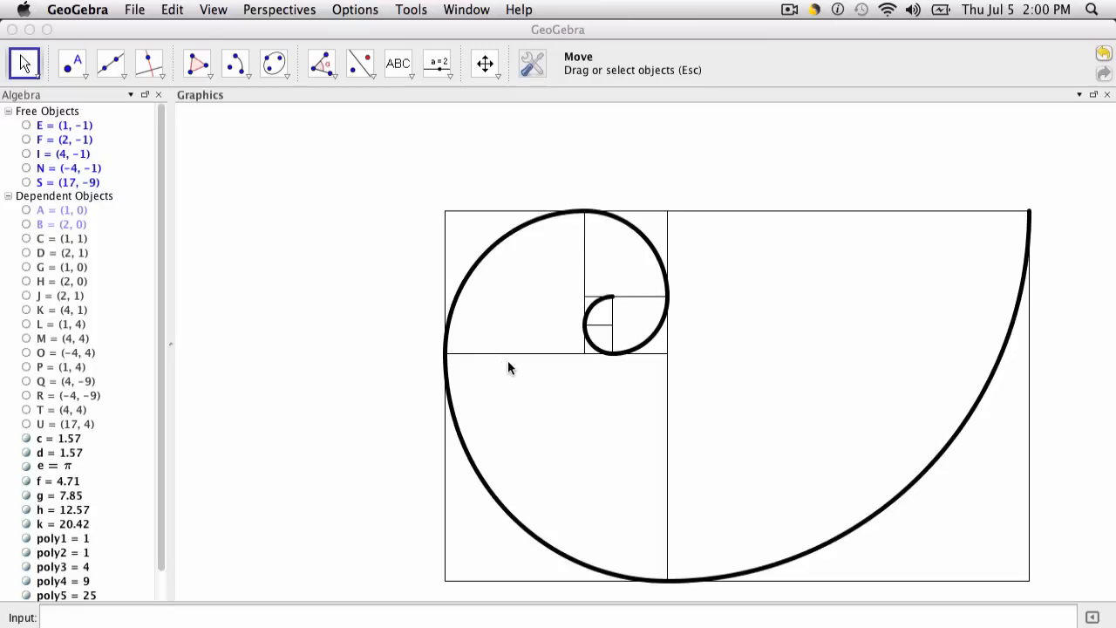
pyautogui.moveTo(392, 348)
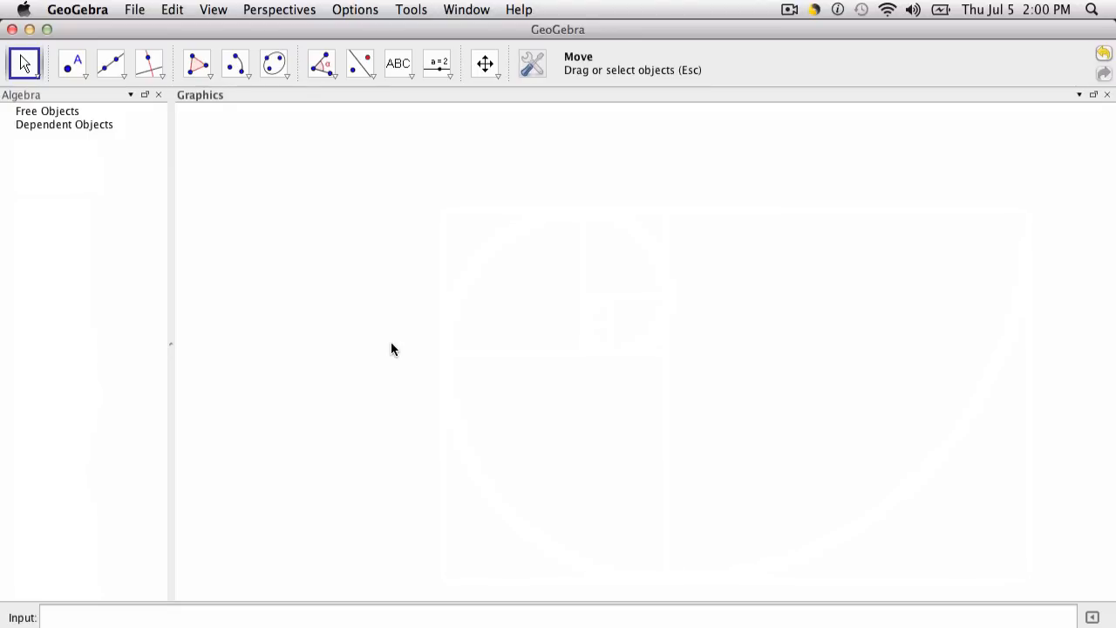
pyautogui.moveTo(532, 64)
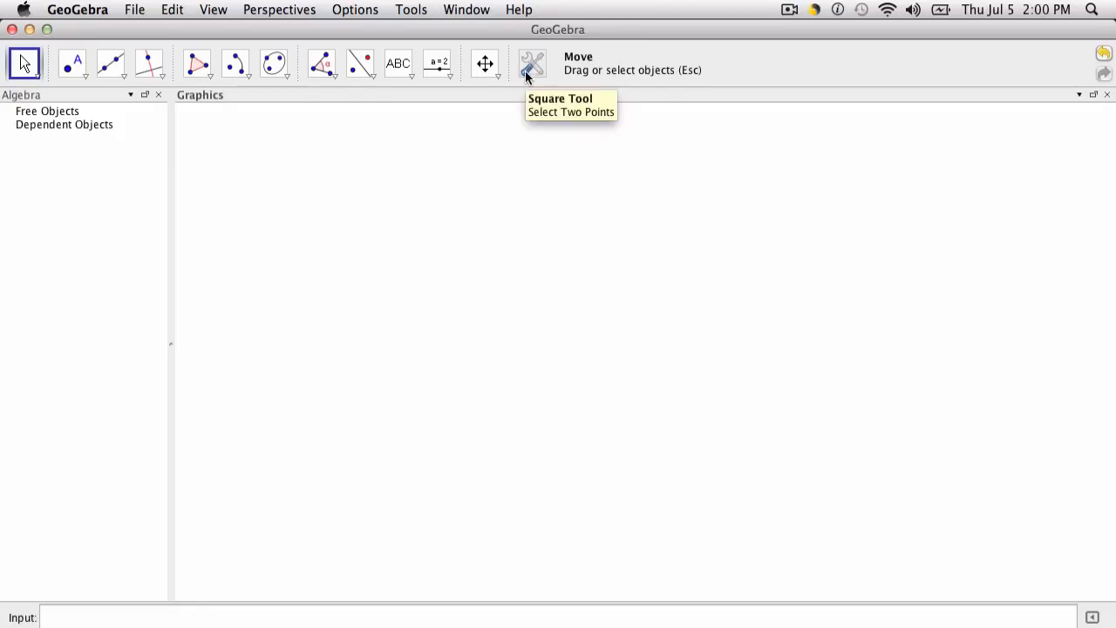
# Step: Show the coordinate axes and grid from the View menu
pyautogui.click(214, 10)
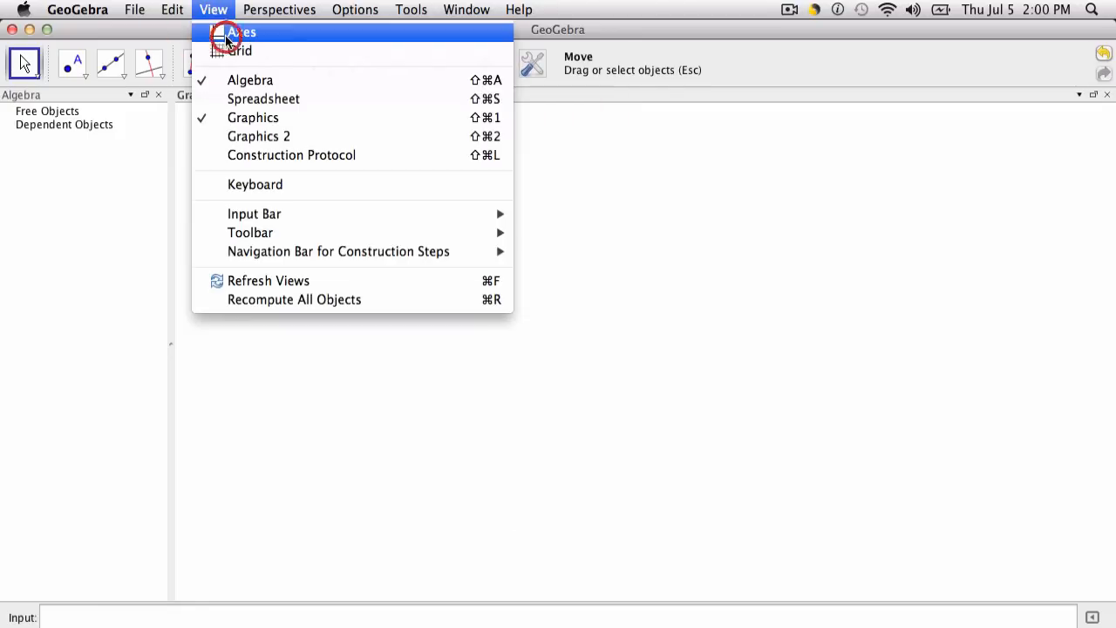
pyautogui.click(237, 49)
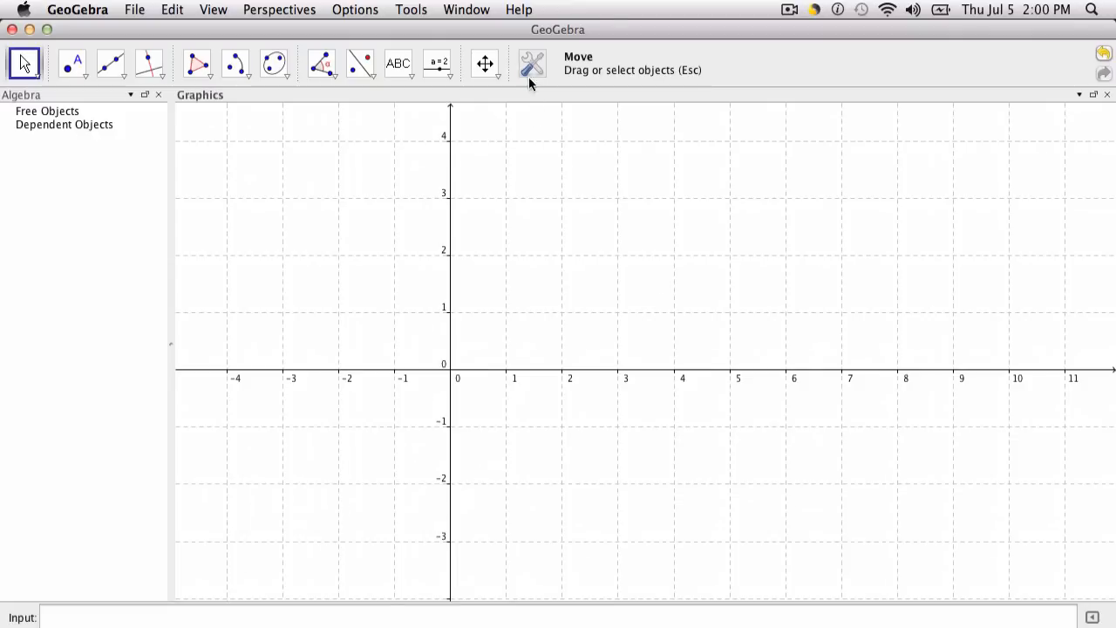
# Step: Draw a unit square with the Square tool from (1, 0) to (2, 0)
pyautogui.click(532, 63)
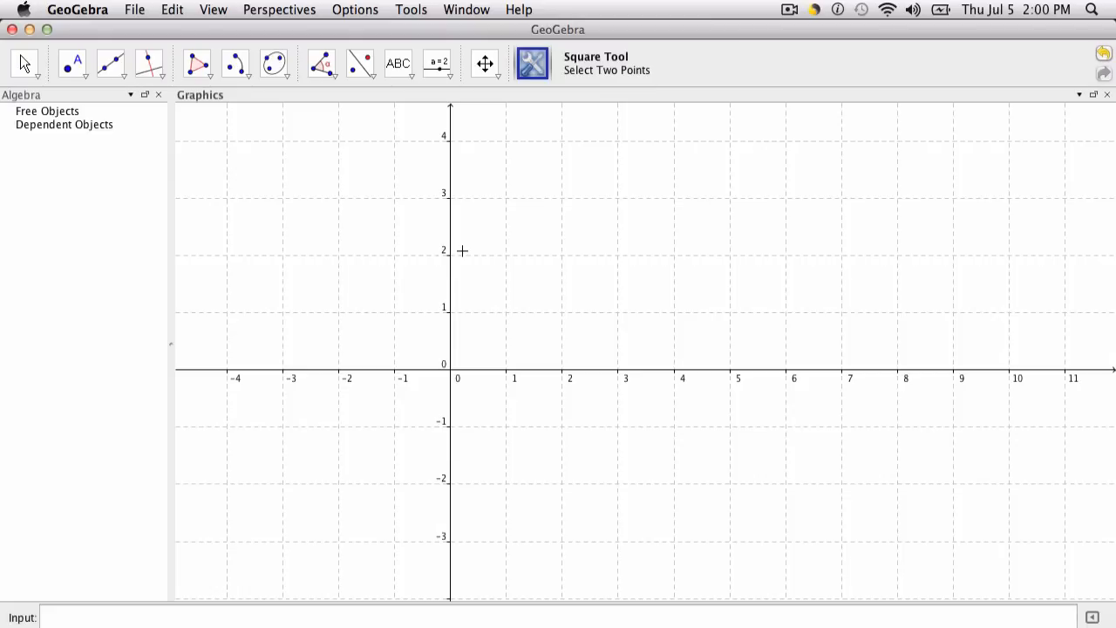
pyautogui.moveTo(530, 363)
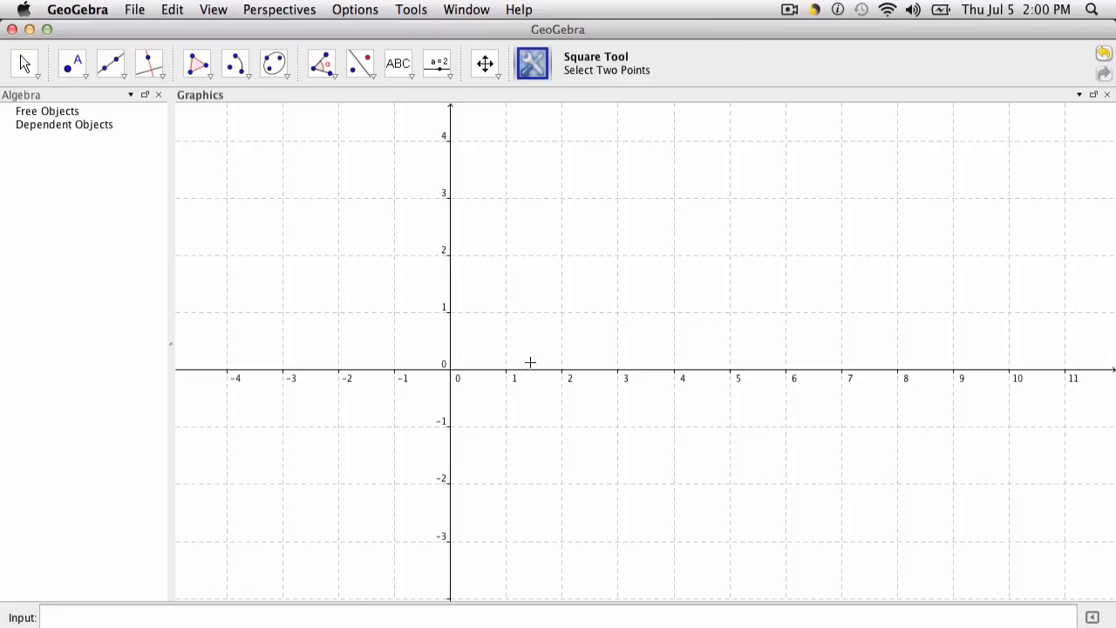
pyautogui.moveTo(510, 375)
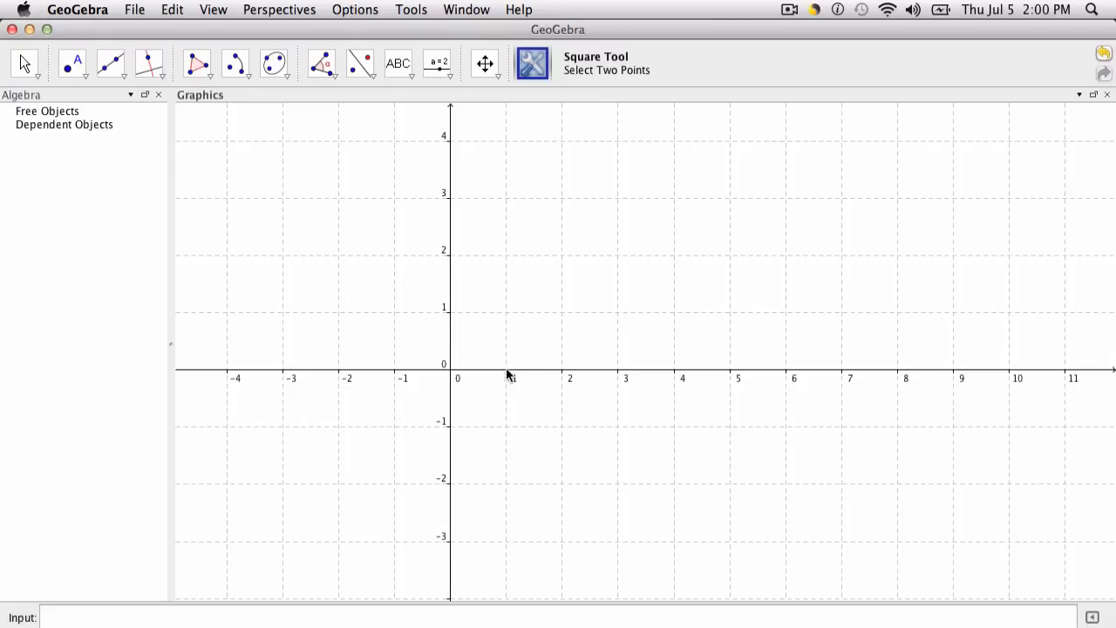
pyautogui.click(505, 370)
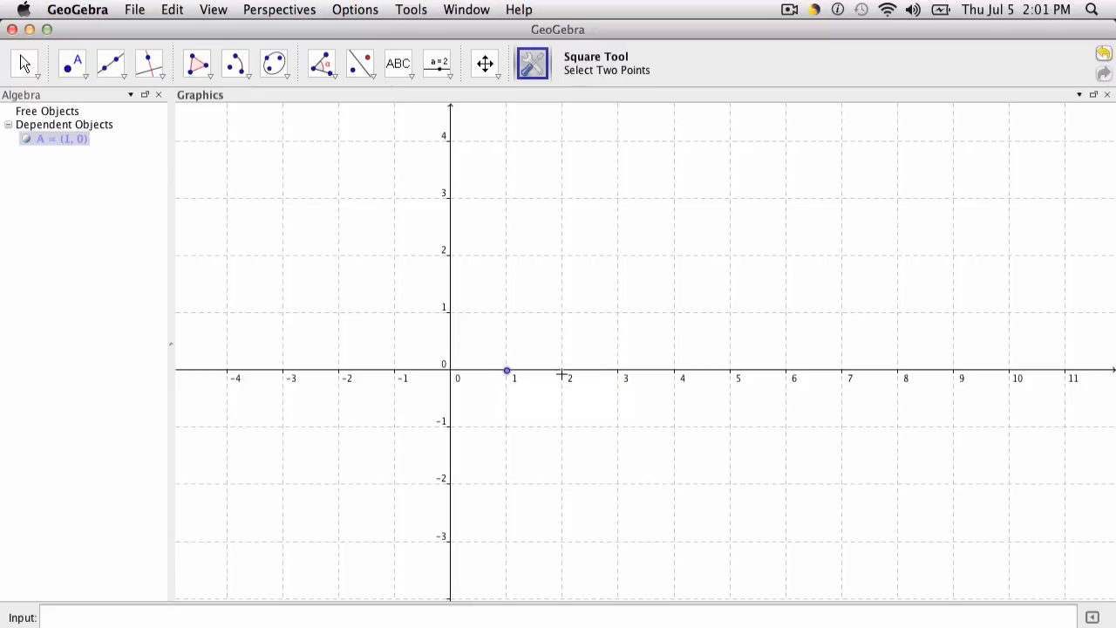
pyautogui.click(562, 370)
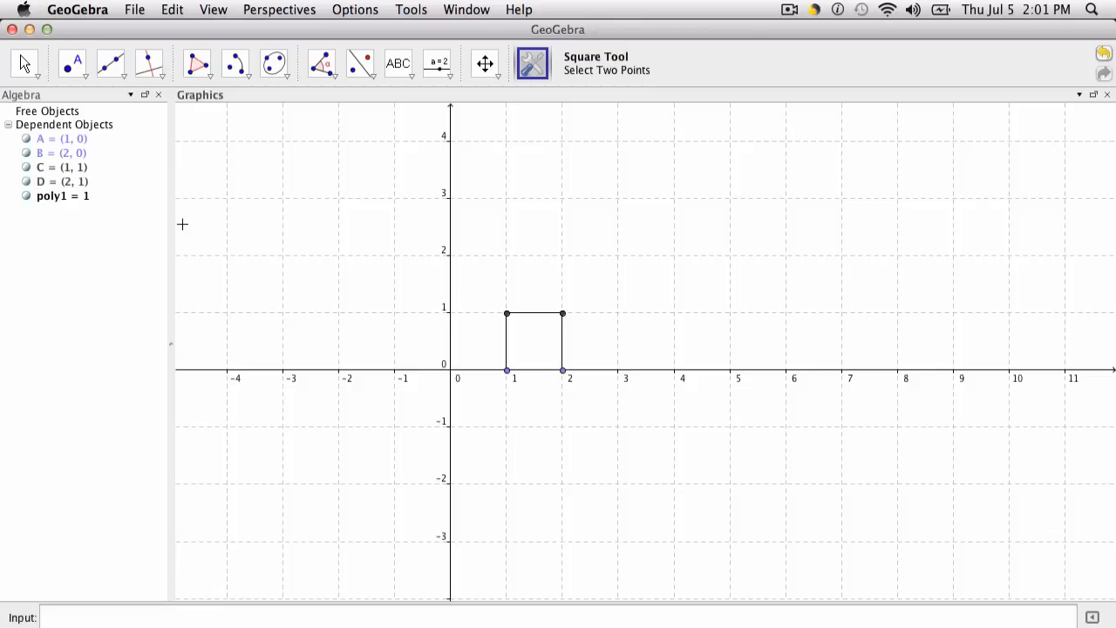
pyautogui.click(61, 139)
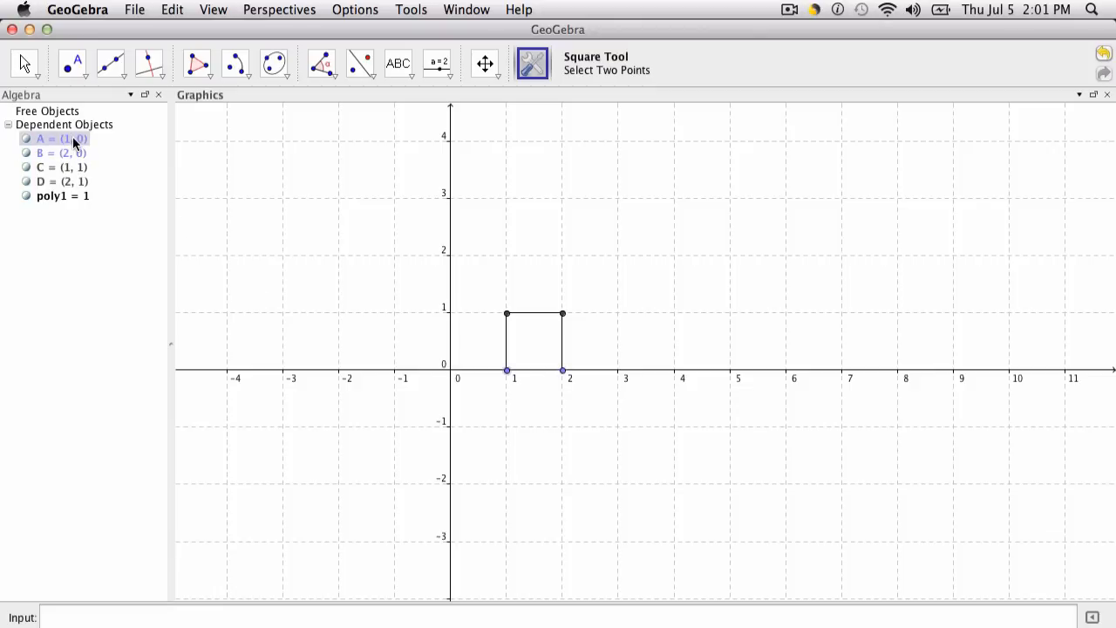
pyautogui.moveTo(74, 152)
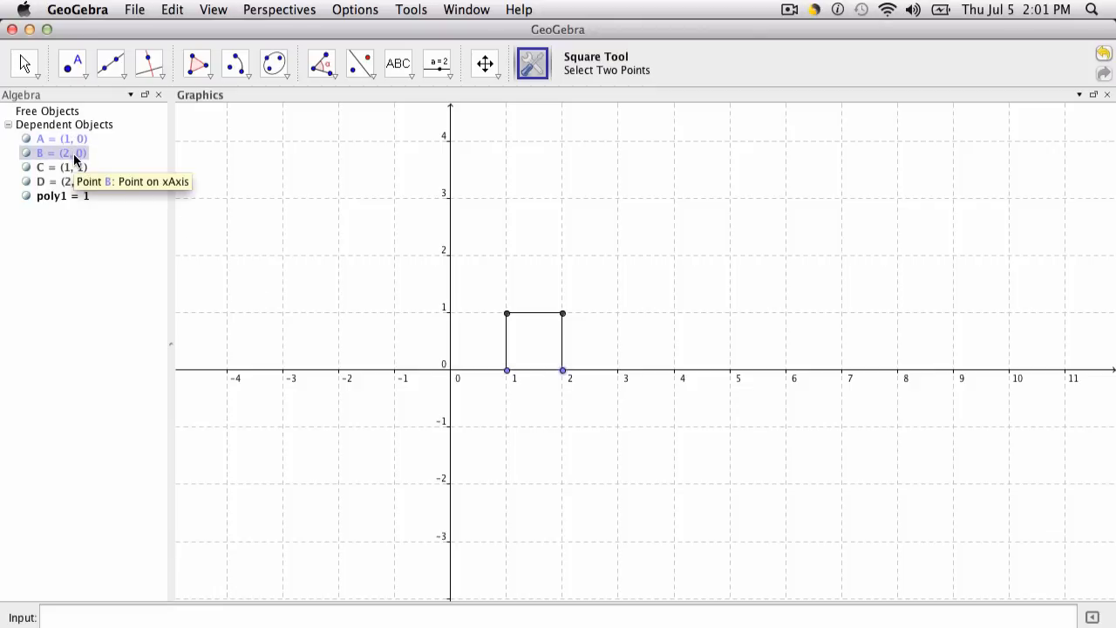
pyautogui.moveTo(326, 187)
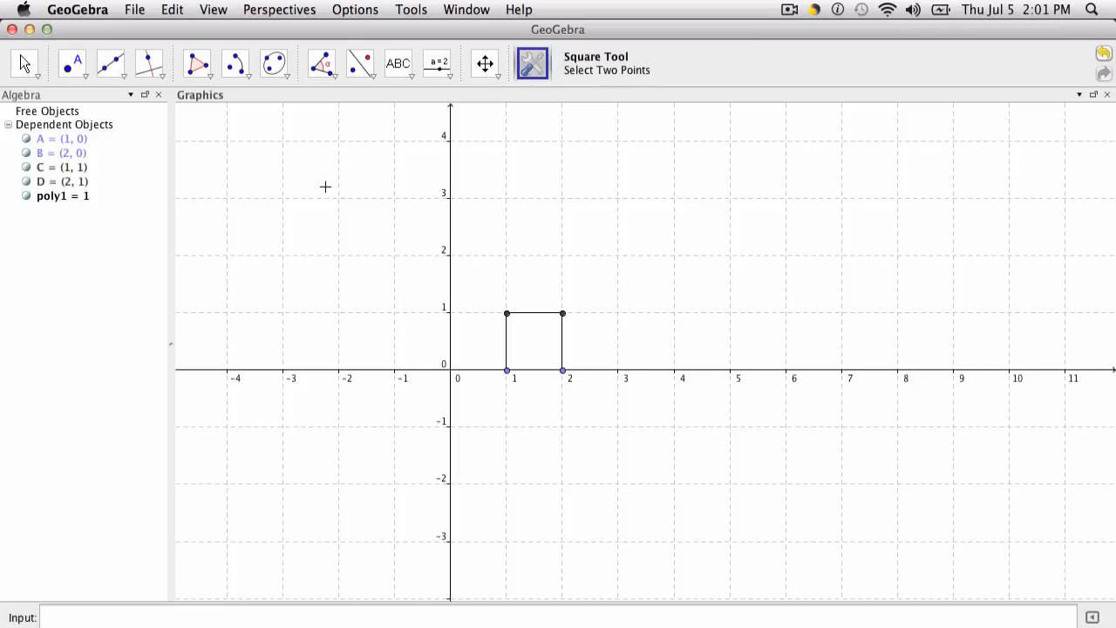
pyautogui.moveTo(529, 272)
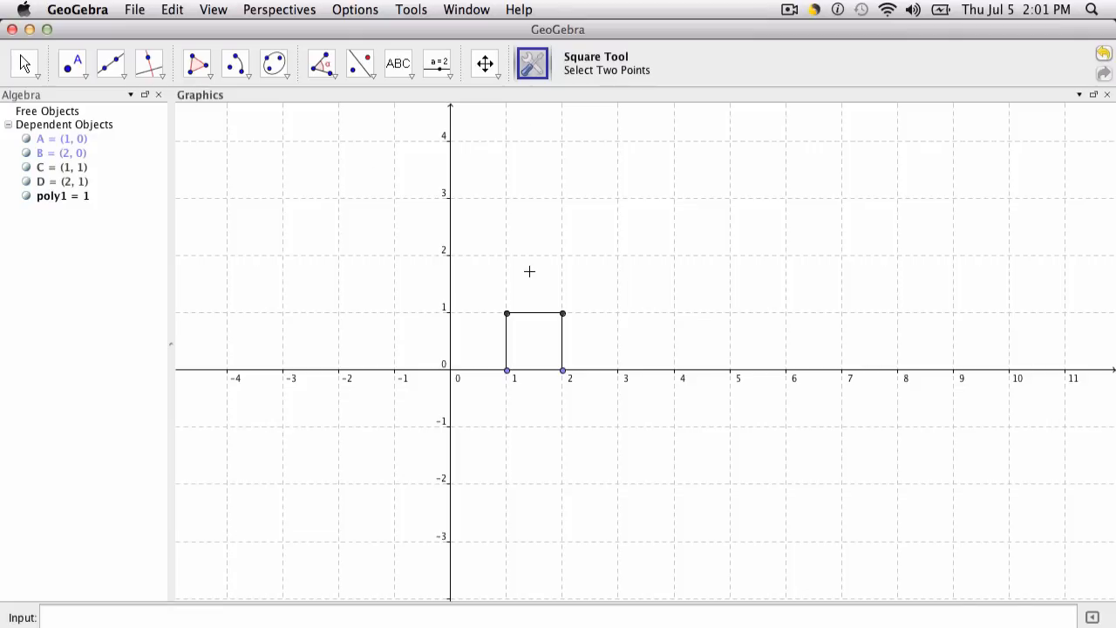
# Step: Build a second unit square on points C (1, 1) and D (2, 1)
pyautogui.click(562, 314)
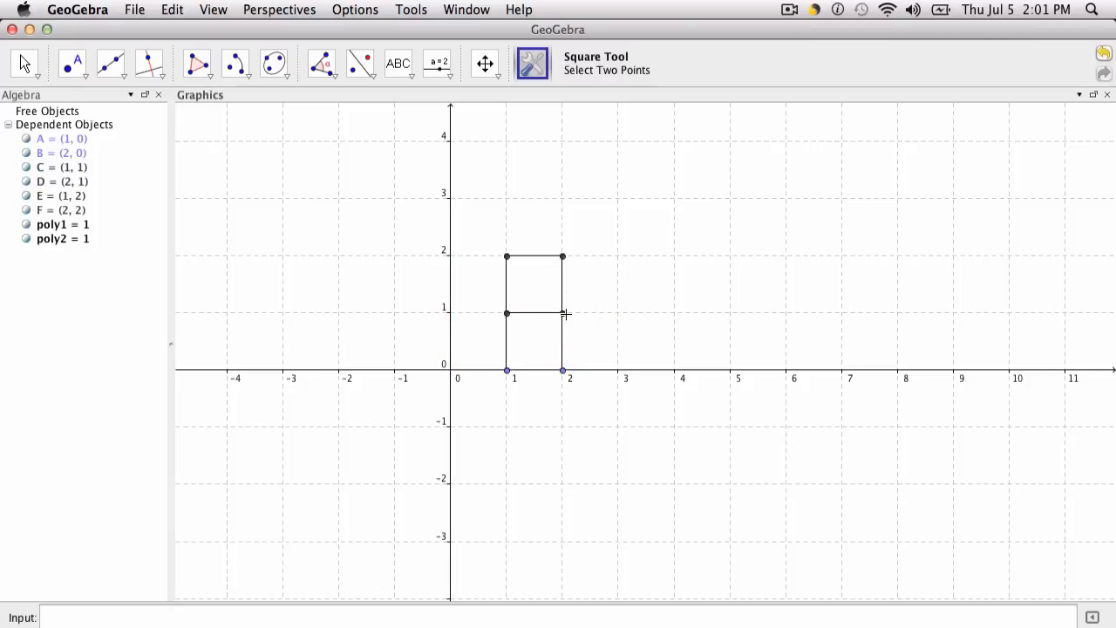
pyautogui.moveTo(511, 303)
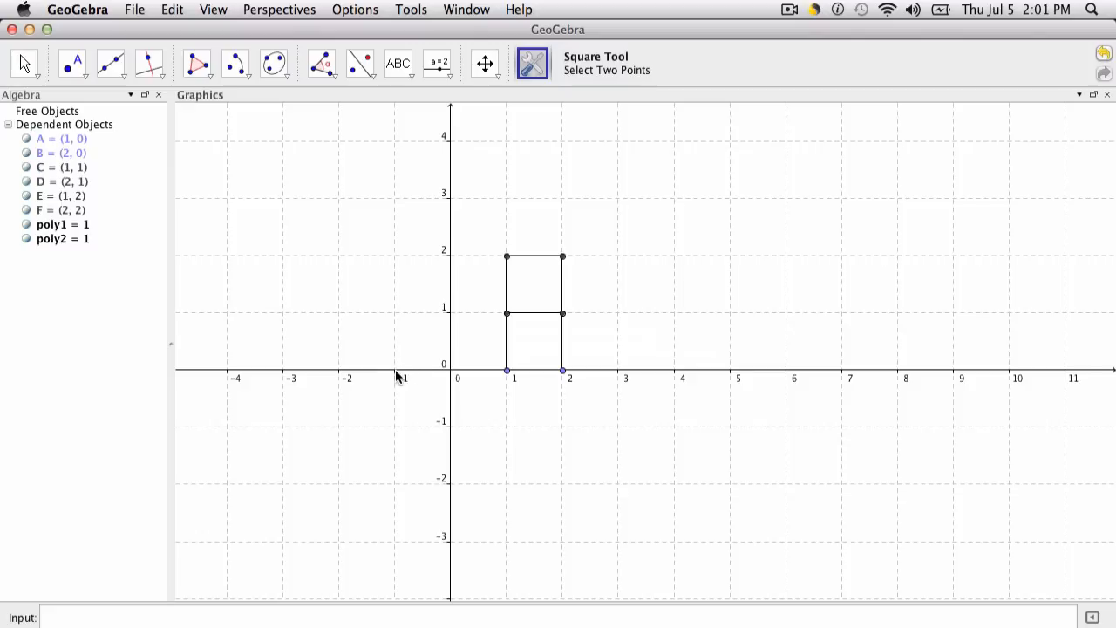
pyautogui.click(395, 371)
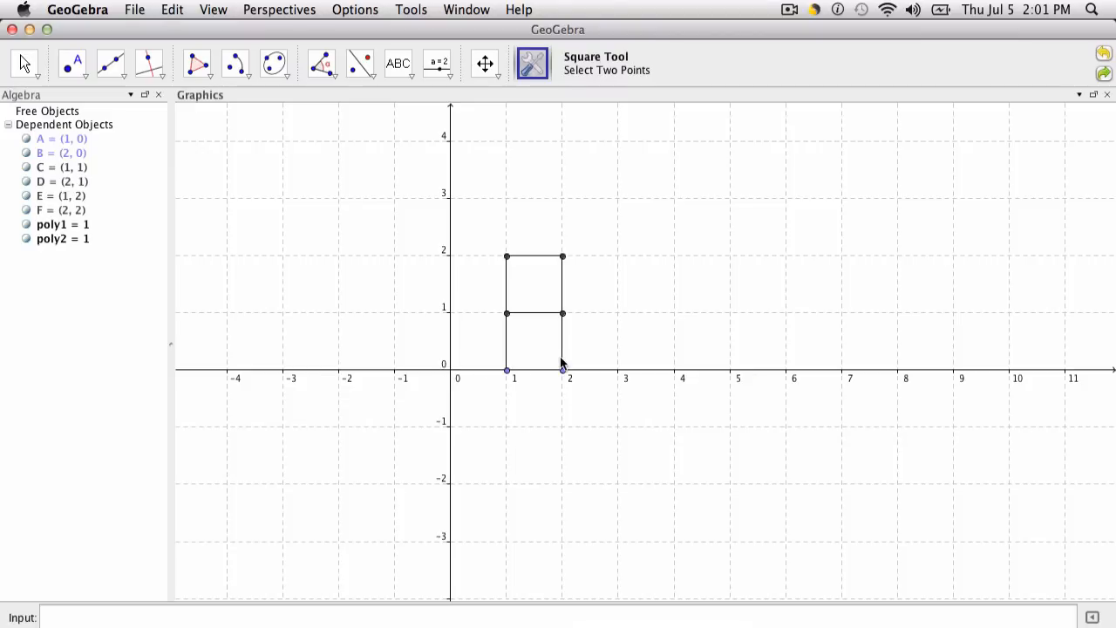
# Step: Draw a 2-by-2 square from (2, 0) to (4, 0) and a 3-by-3 square reaching y = 5
pyautogui.click(563, 370)
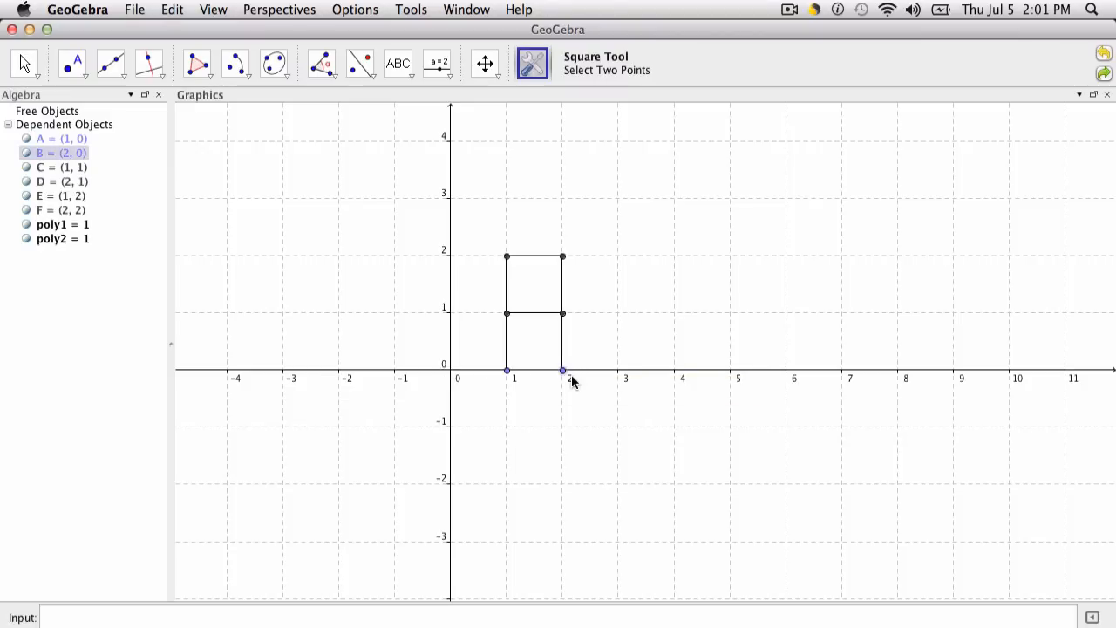
pyautogui.moveTo(563, 370)
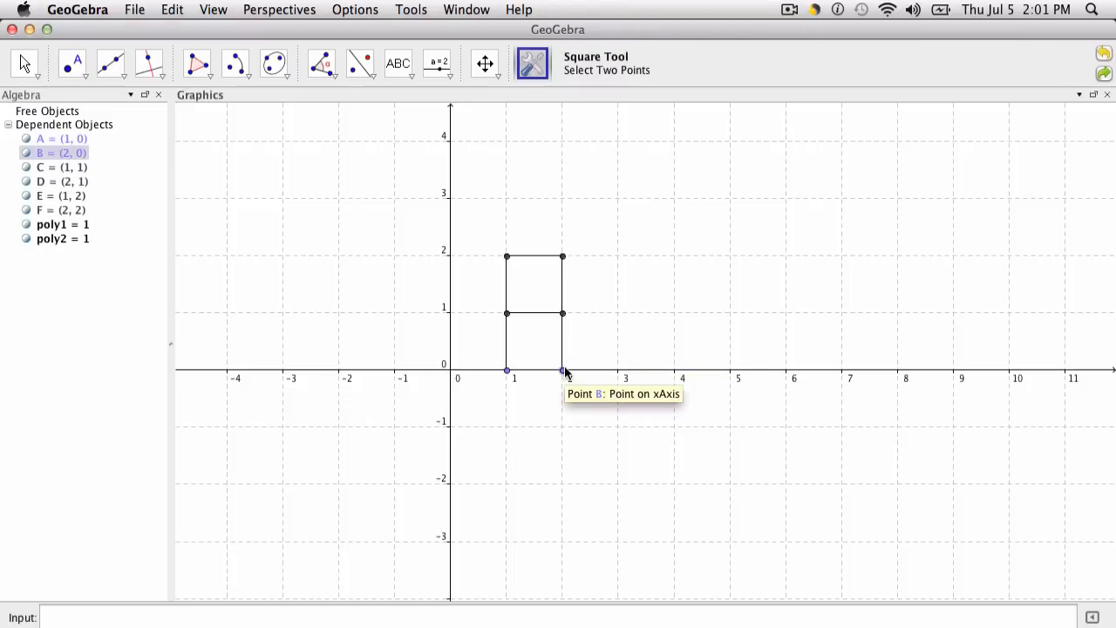
pyautogui.click(675, 370)
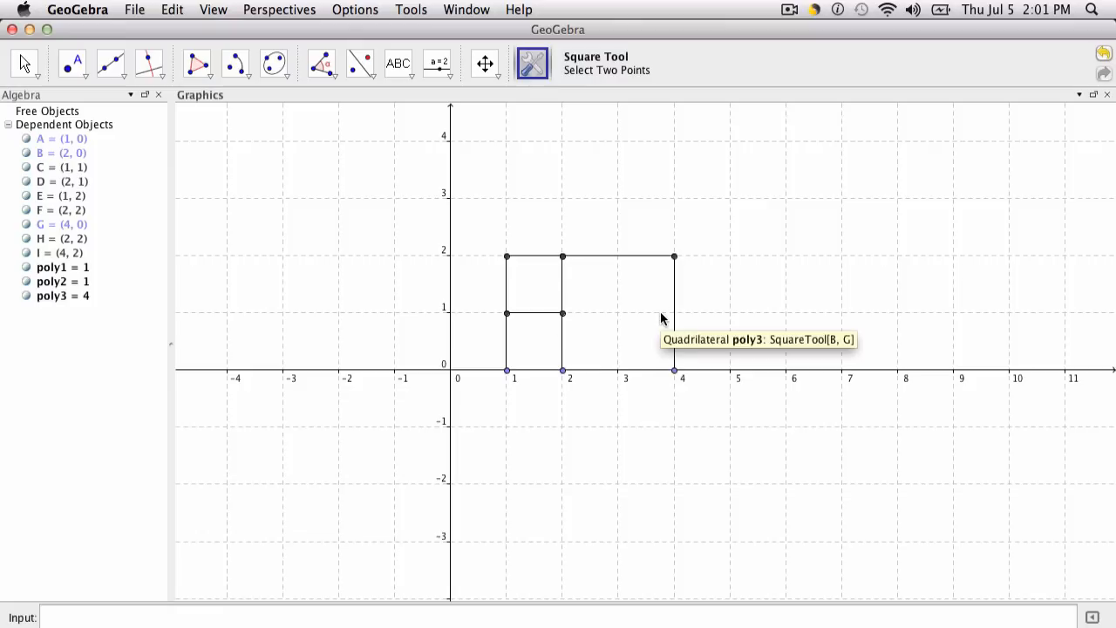
pyautogui.click(61, 225)
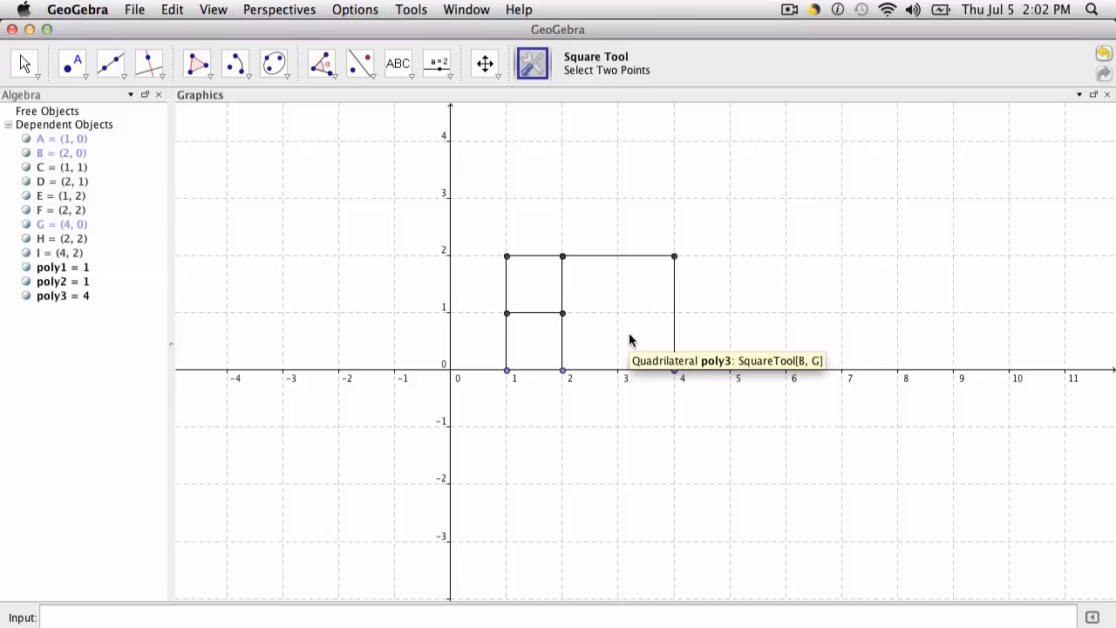
pyautogui.moveTo(540, 292)
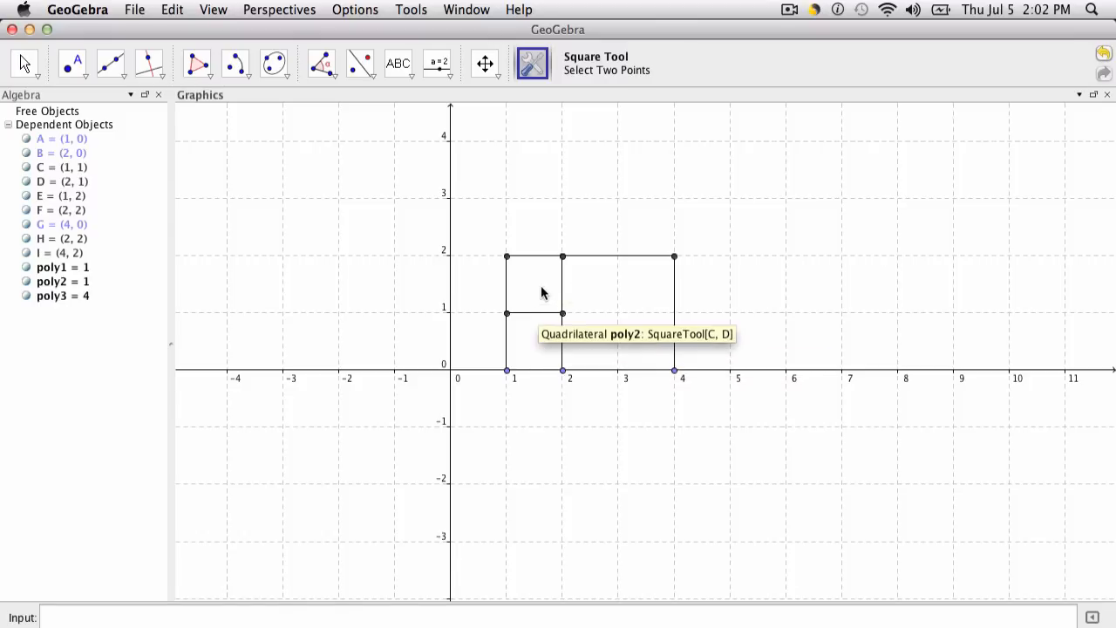
pyautogui.click(508, 255)
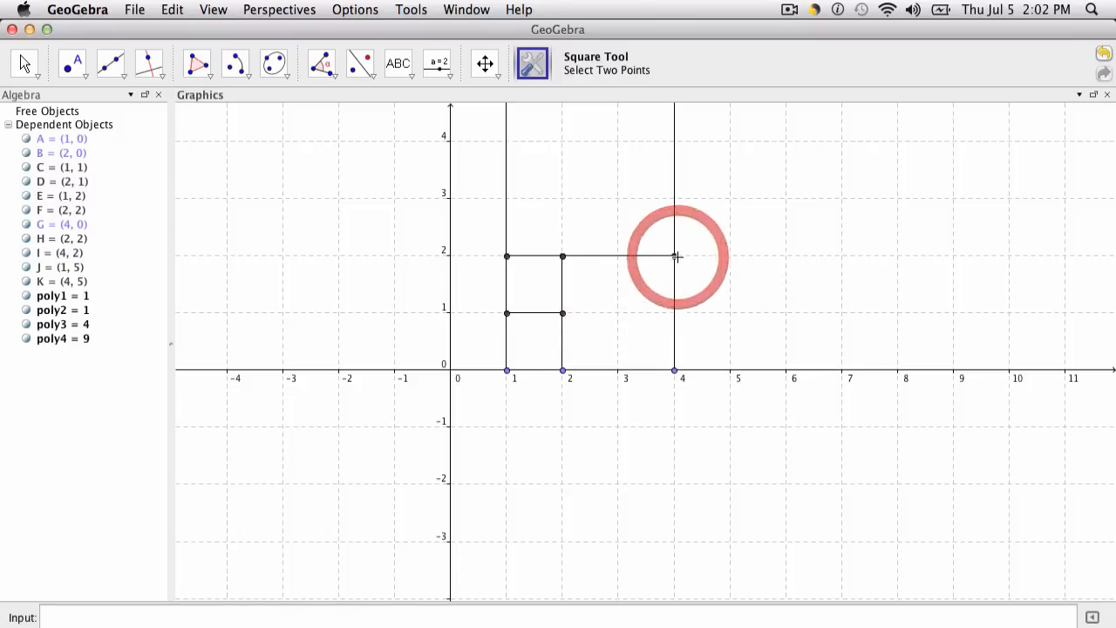
pyautogui.click(484, 63)
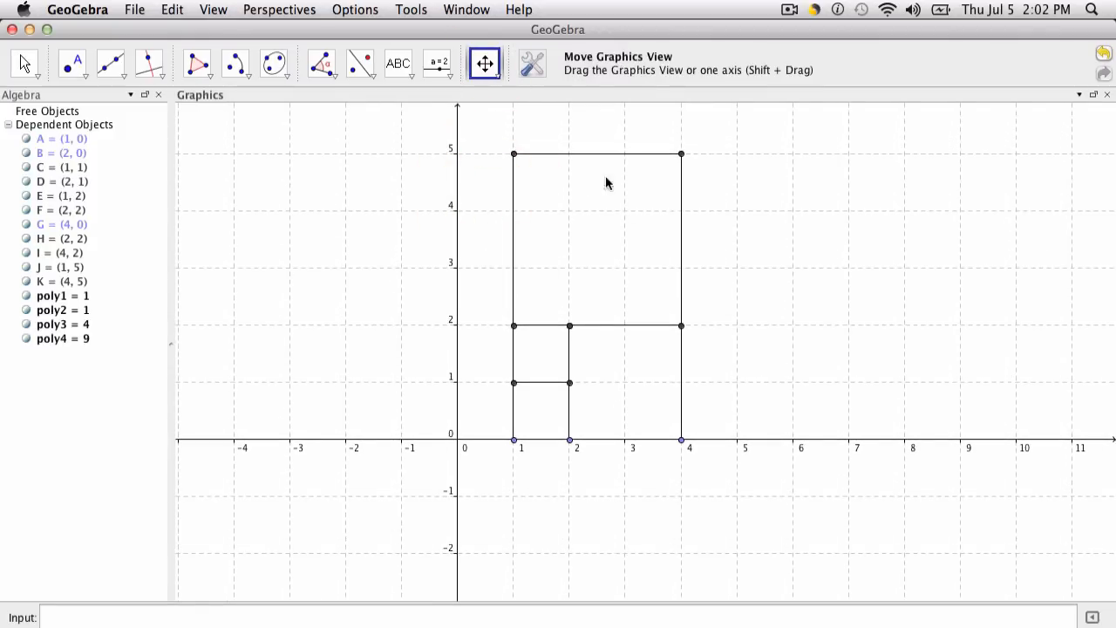
pyautogui.moveTo(462, 143)
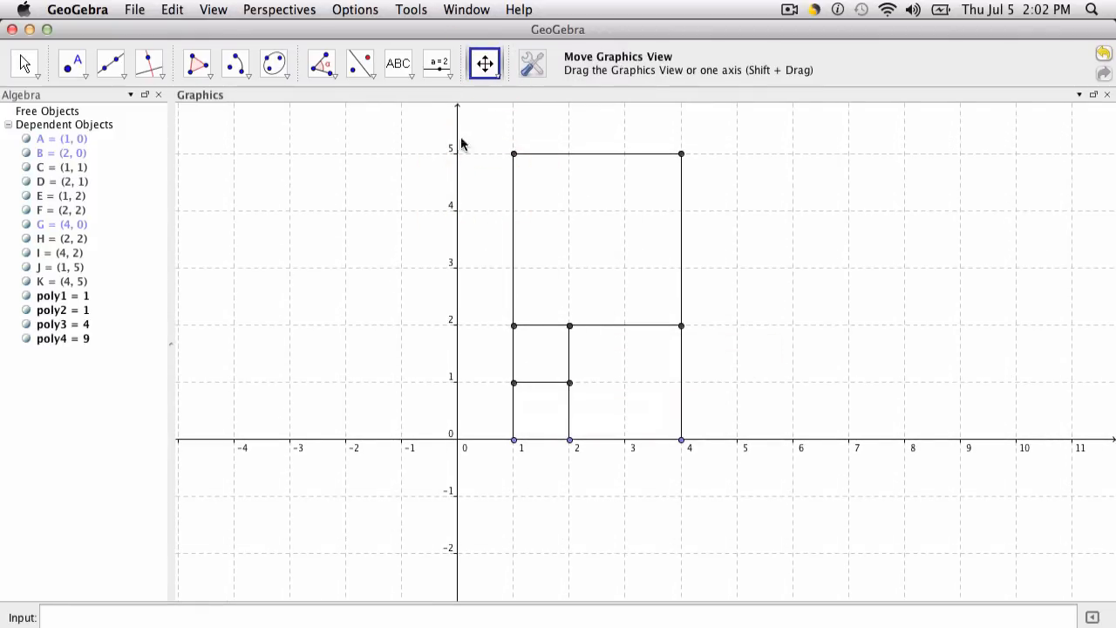
# Step: Draw a 5-by-5 square between x = -4 on the x-axis and point A
pyautogui.click(532, 63)
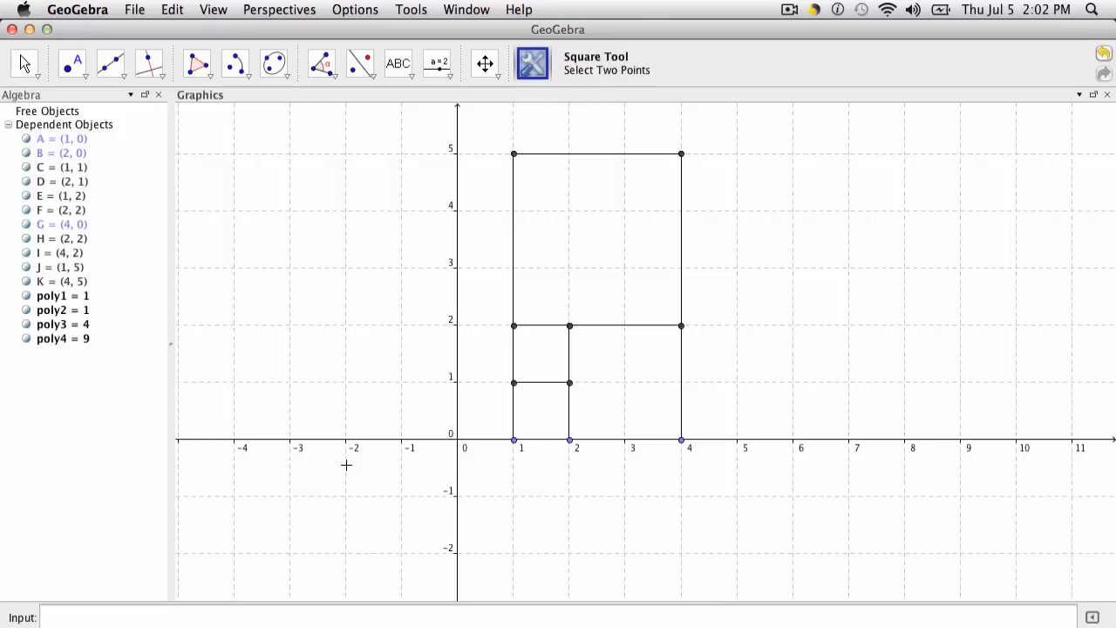
pyautogui.click(513, 440)
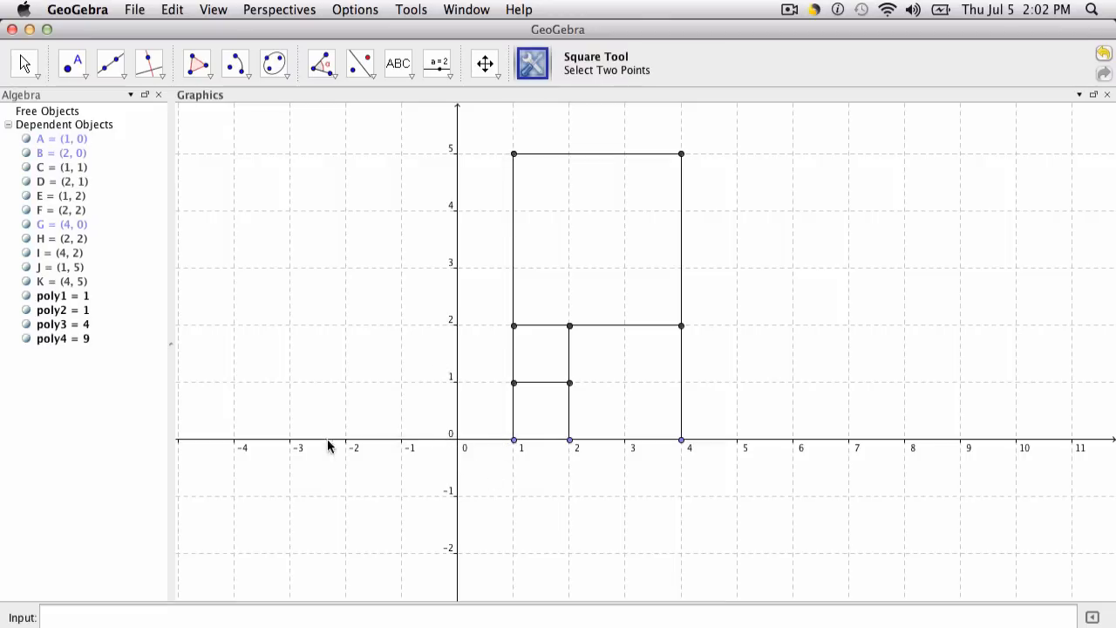
pyautogui.moveTo(236, 445)
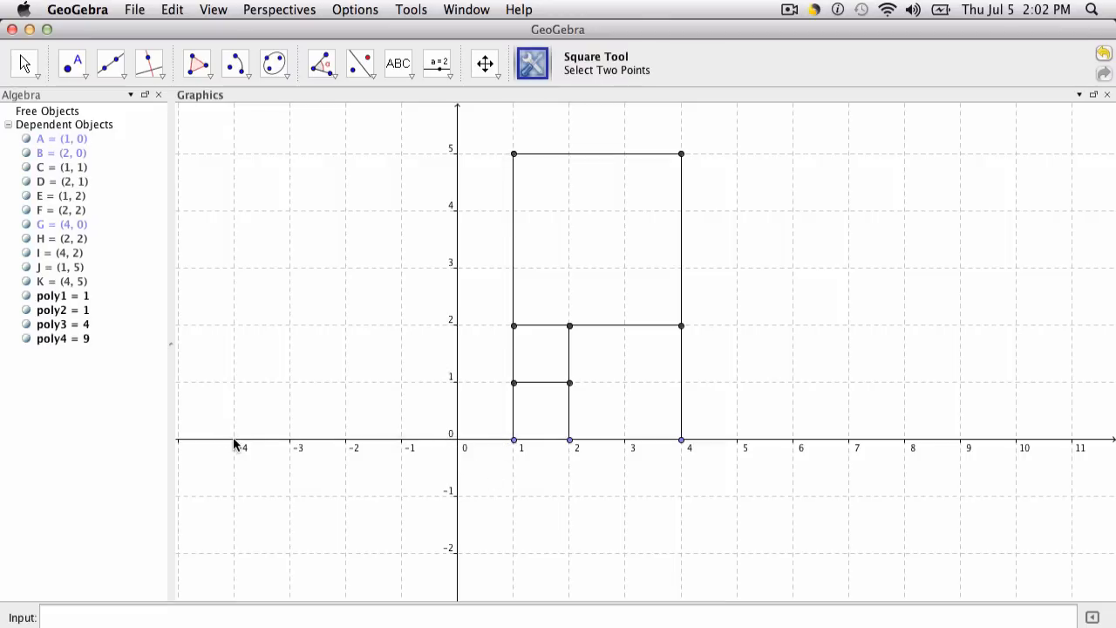
pyautogui.click(234, 439)
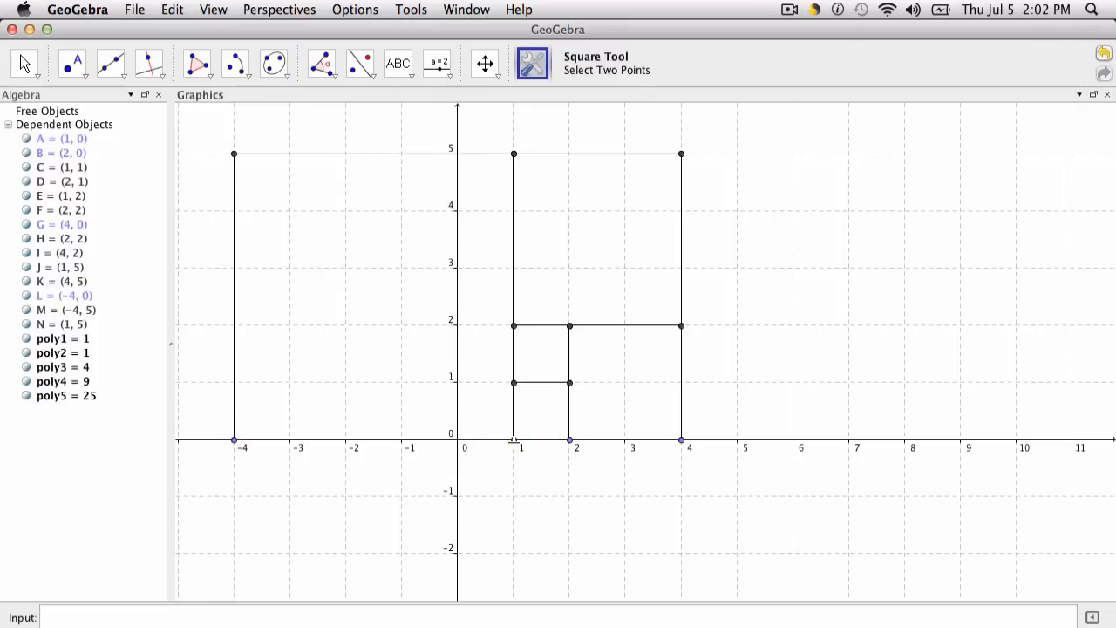
pyautogui.moveTo(256, 467)
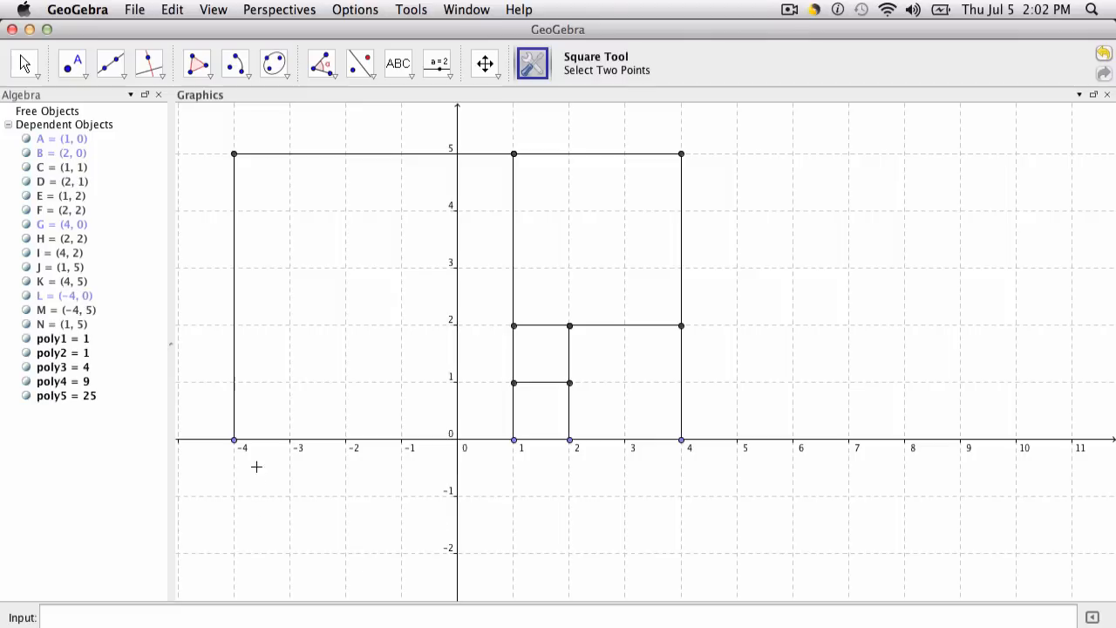
pyautogui.moveTo(658, 465)
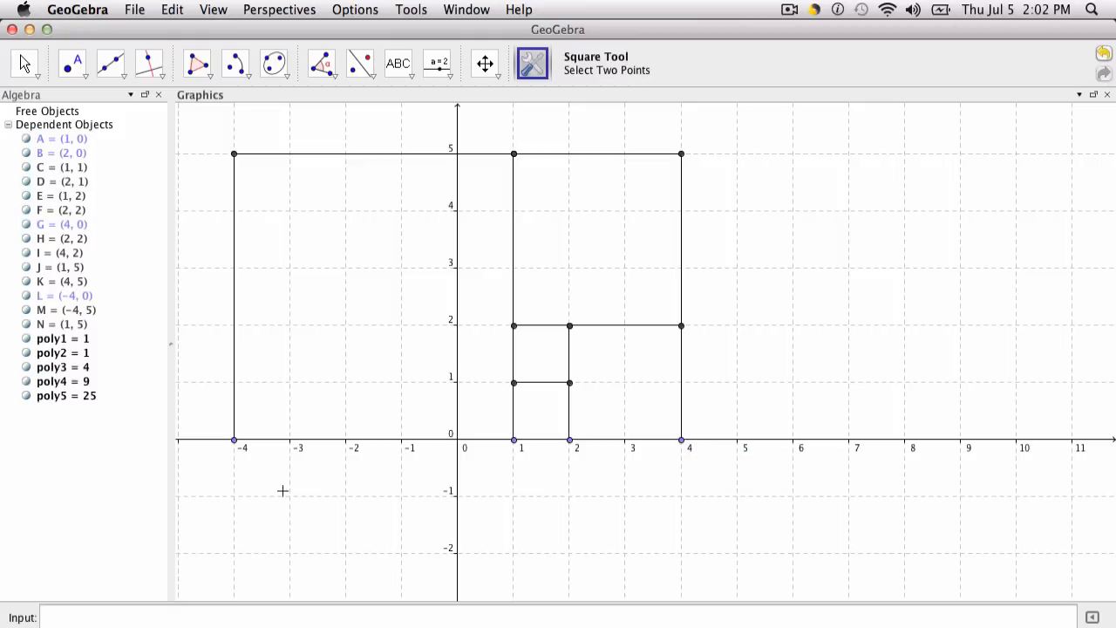
pyautogui.moveTo(681, 439)
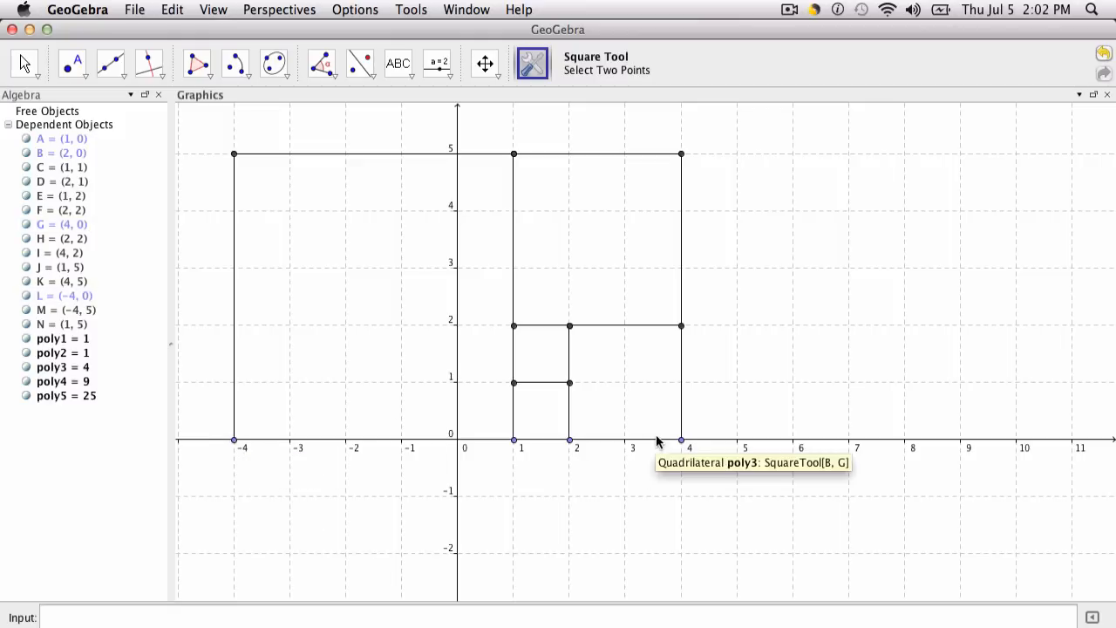
# Step: Complete the 8-by-8 square below the x-axis spanning x = -4 to 4, and zoom out
pyautogui.click(681, 440)
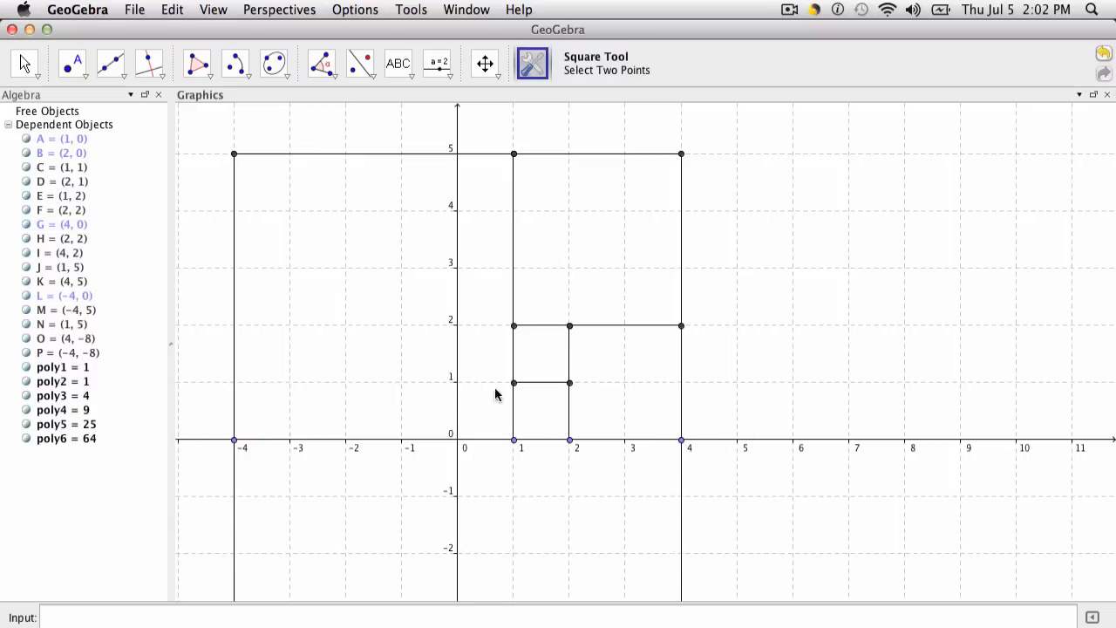
pyautogui.moveTo(466, 74)
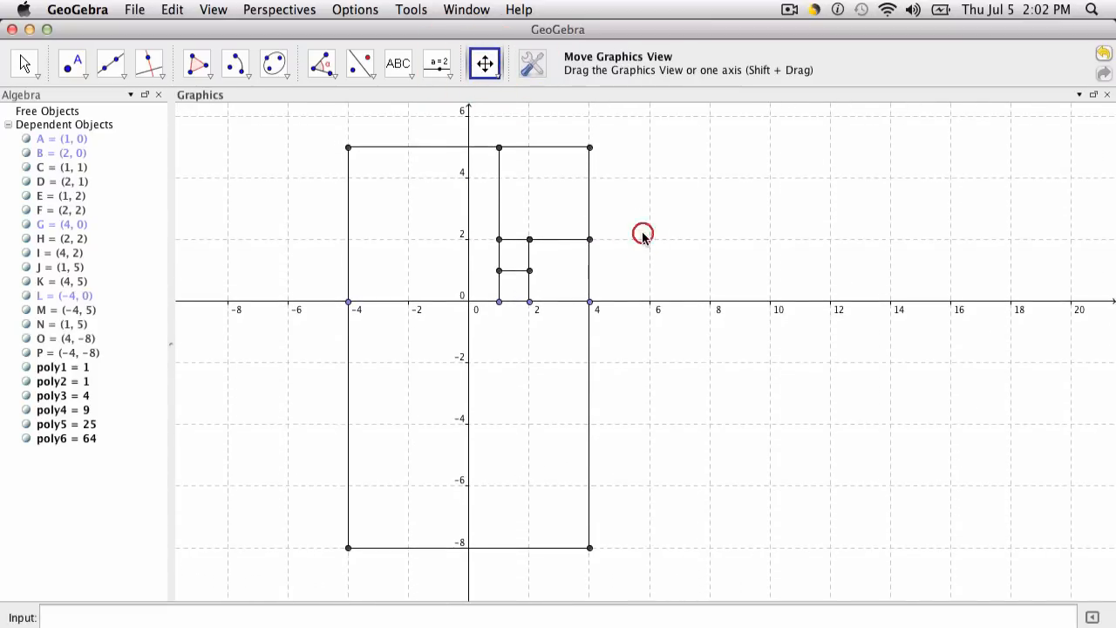
pyautogui.moveTo(607, 314)
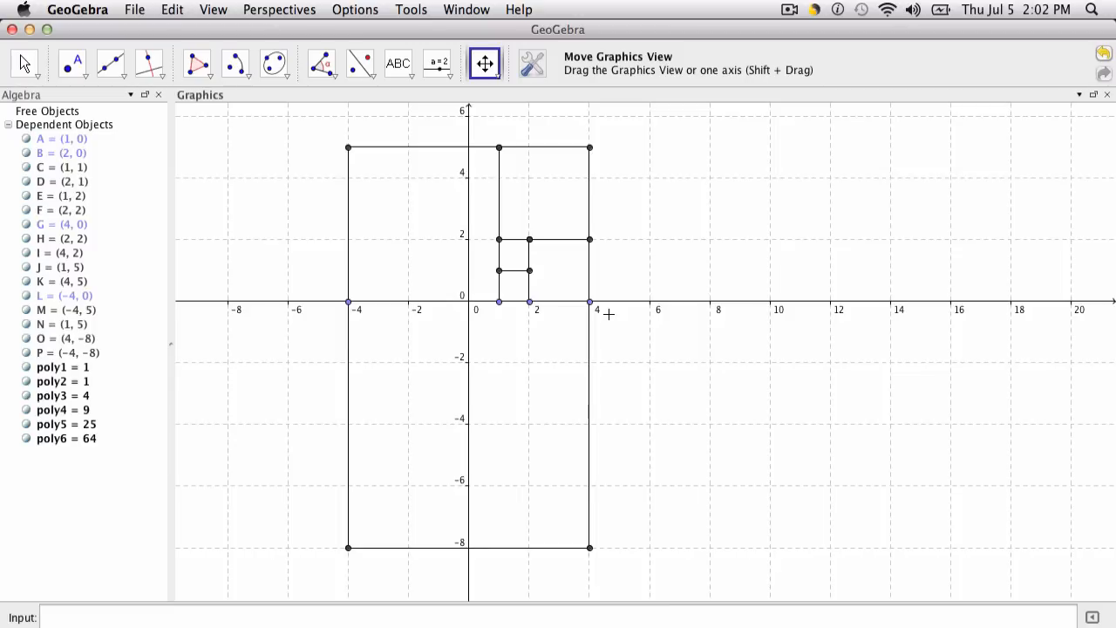
pyautogui.moveTo(550, 381)
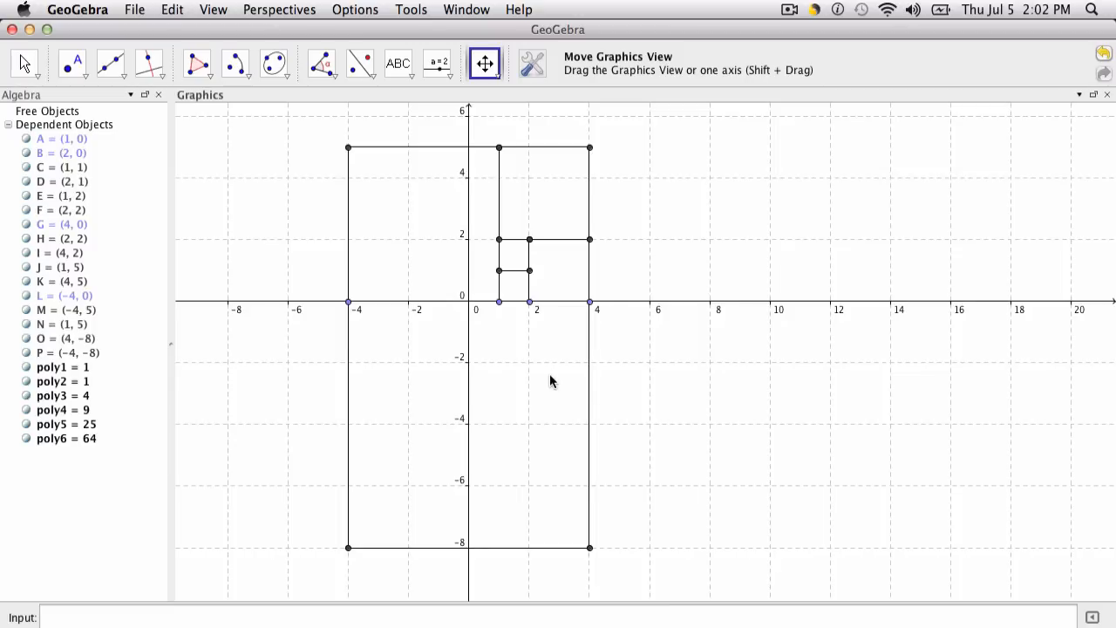
pyautogui.moveTo(570, 269)
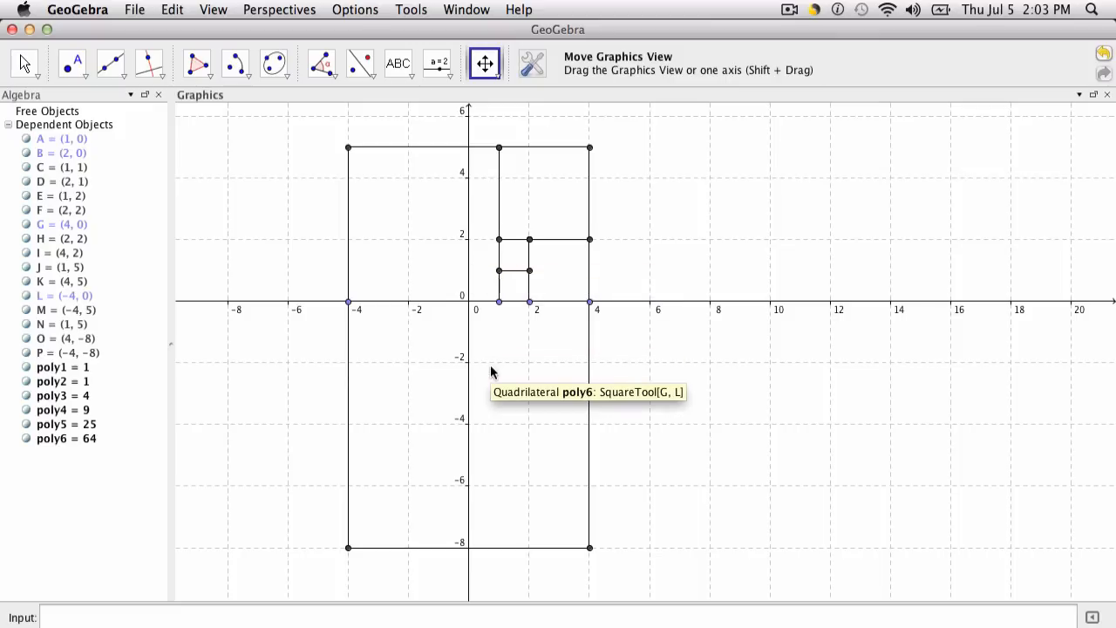
pyautogui.moveTo(676, 368)
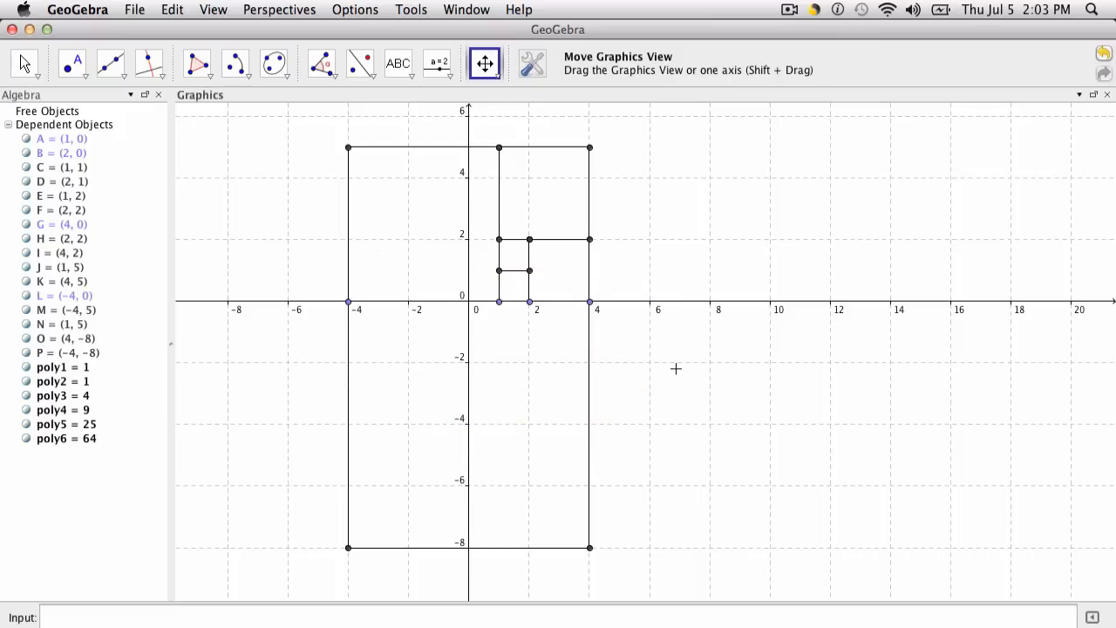
pyautogui.moveTo(858, 410)
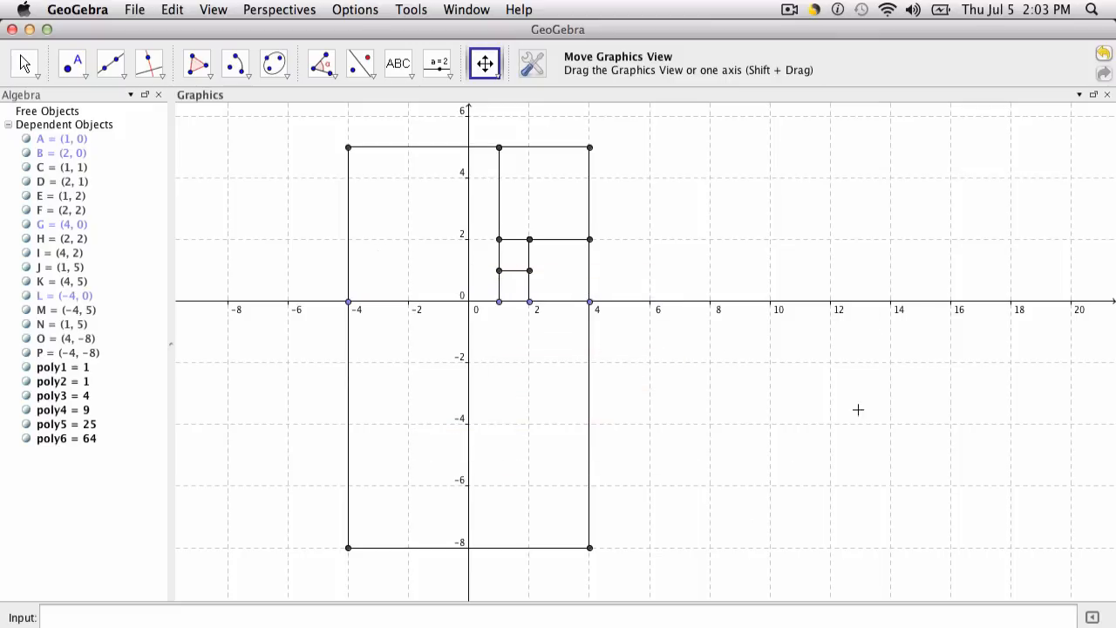
pyautogui.moveTo(604, 550)
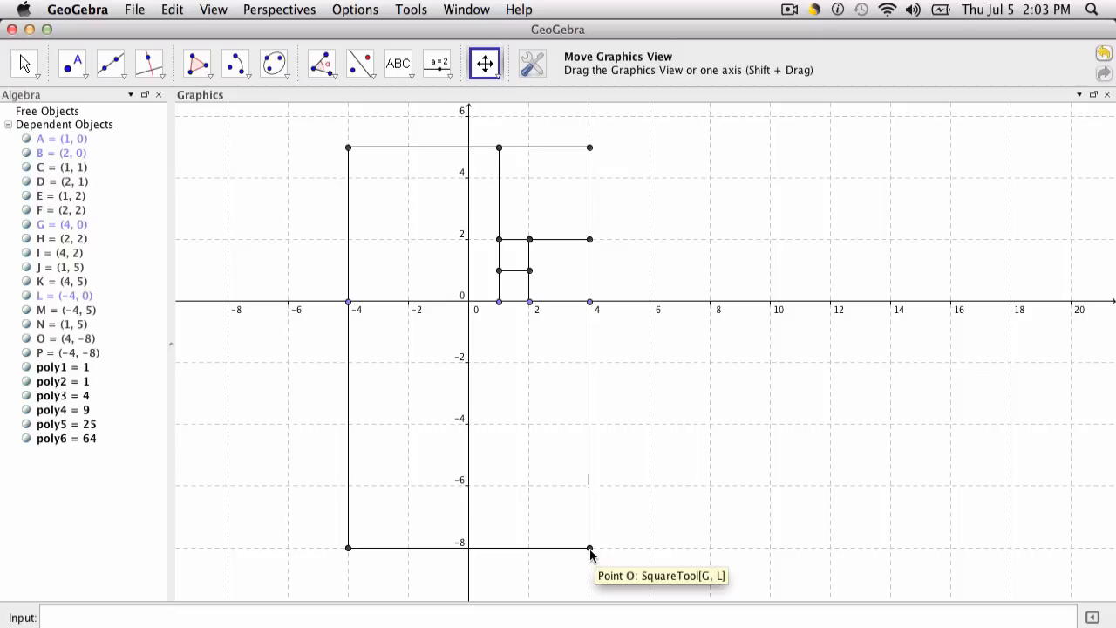
pyautogui.click(589, 549)
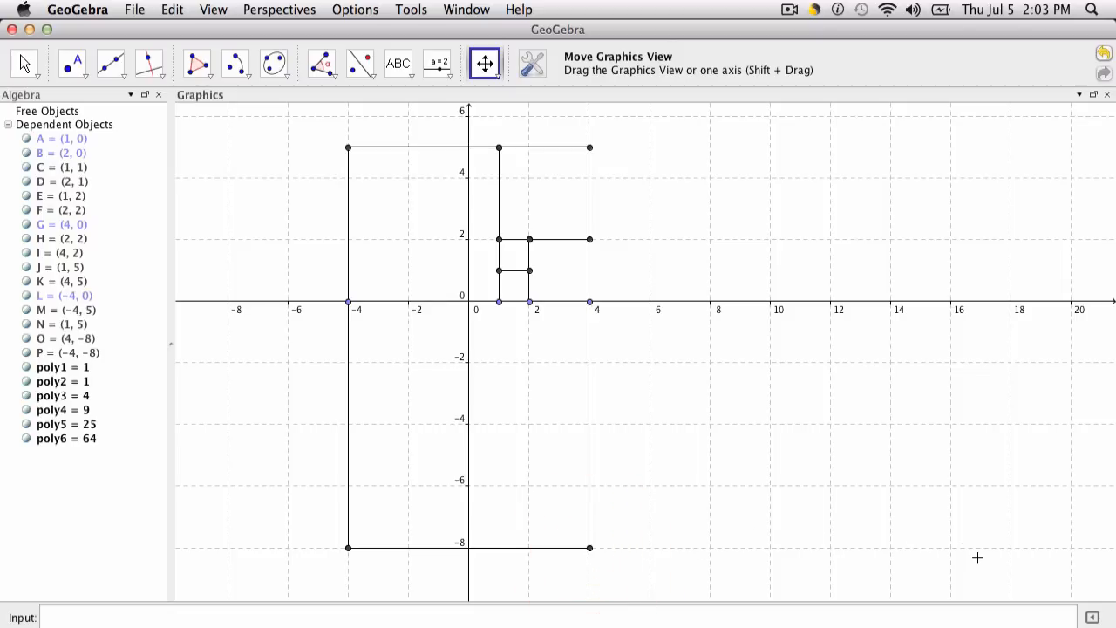
pyautogui.moveTo(980, 549)
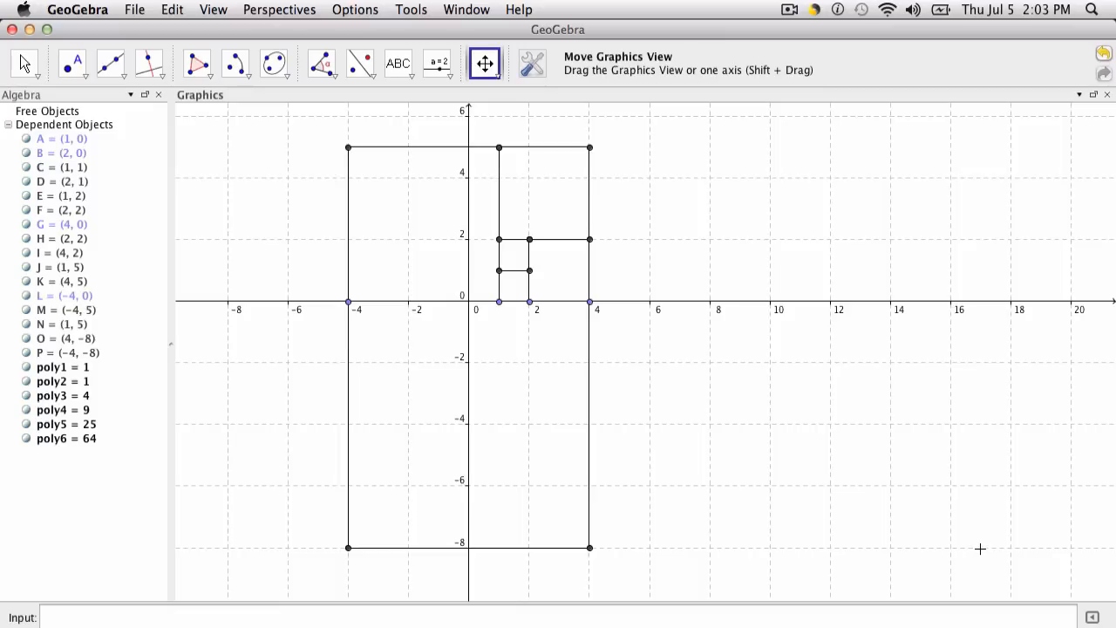
pyautogui.moveTo(985, 549)
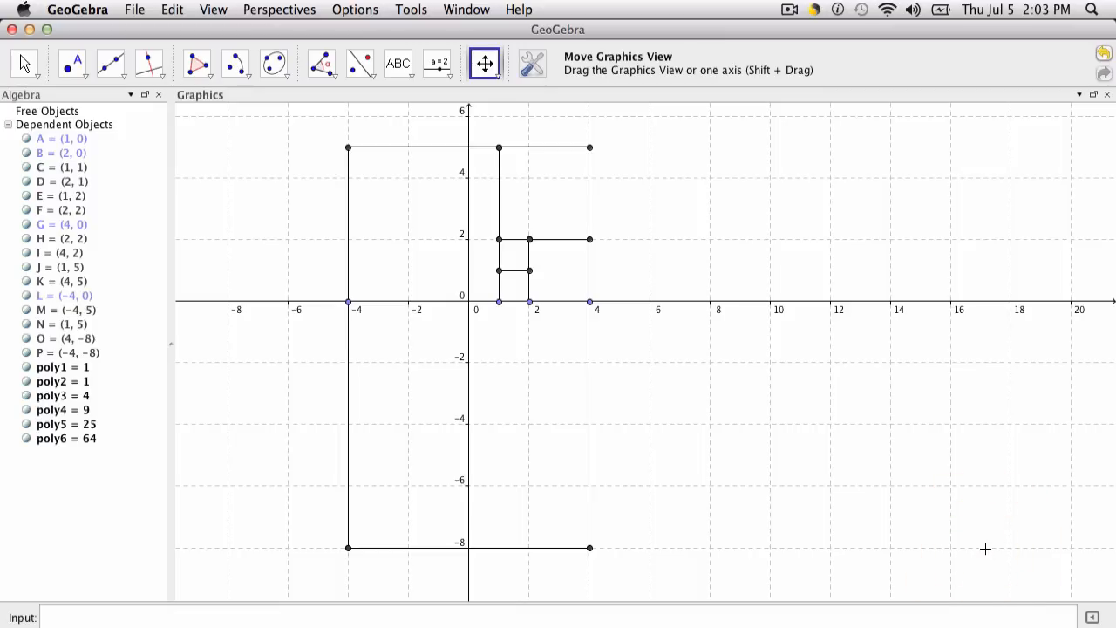
pyautogui.click(532, 63)
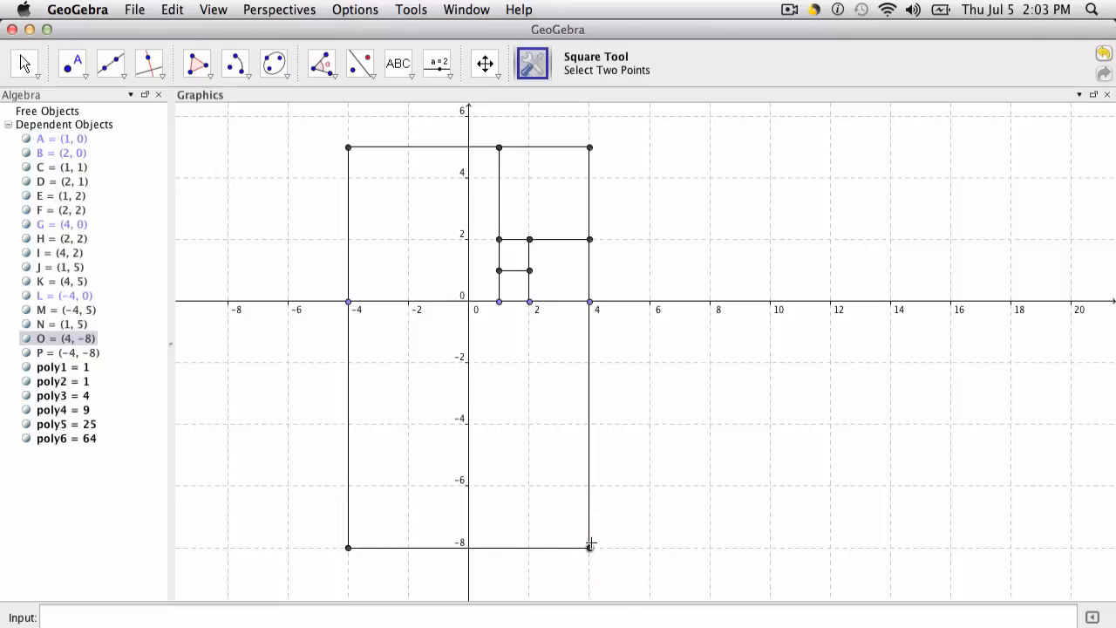
pyautogui.moveTo(842, 527)
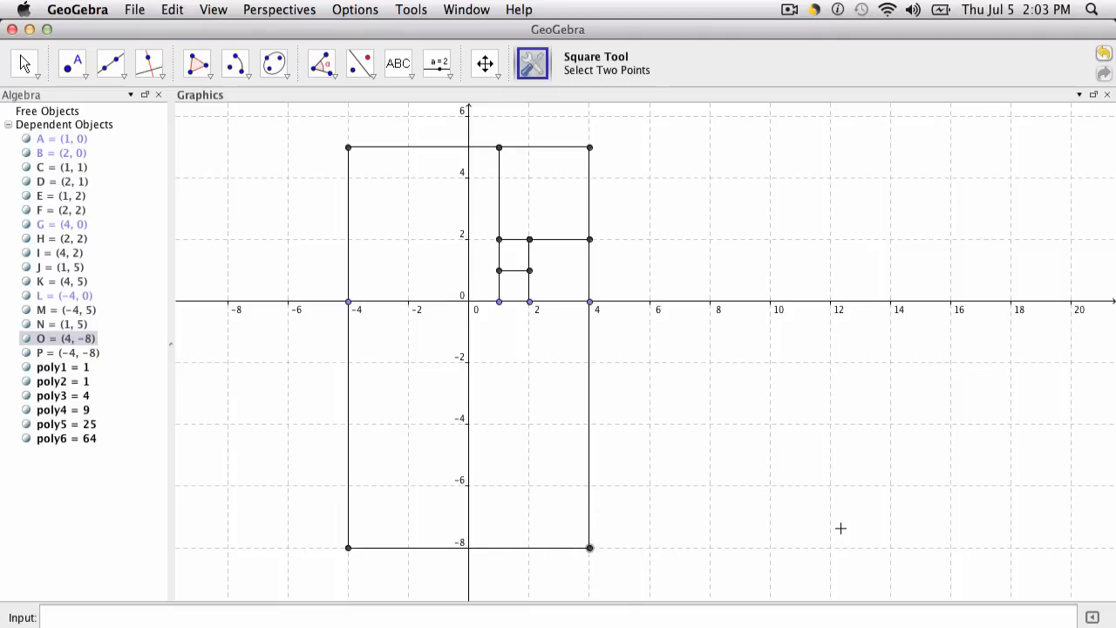
pyautogui.moveTo(983, 547)
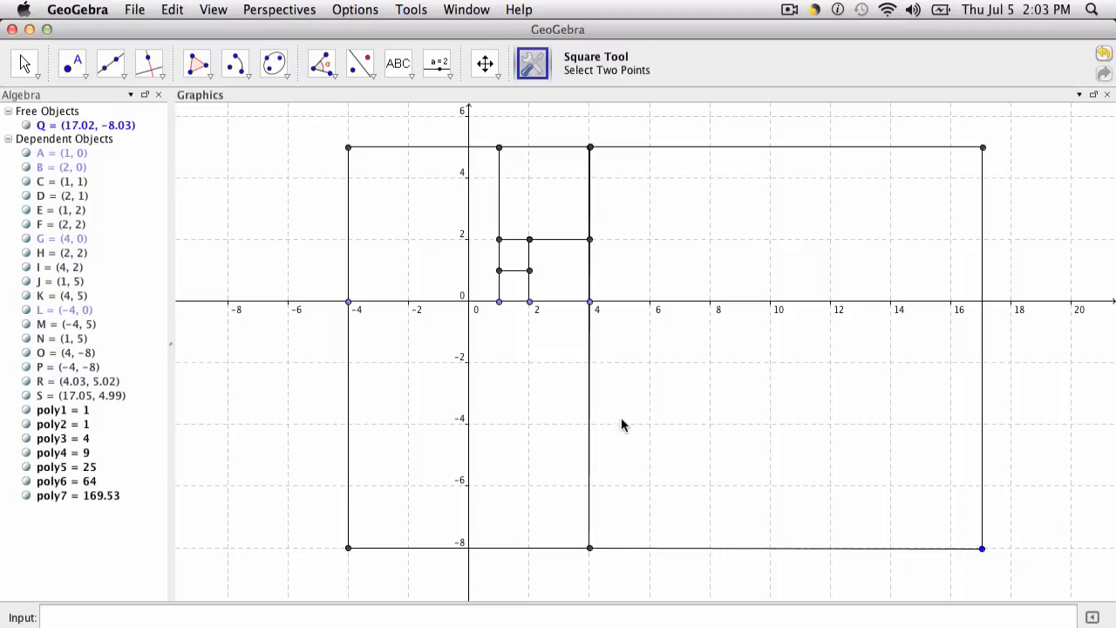
pyautogui.moveTo(83, 125)
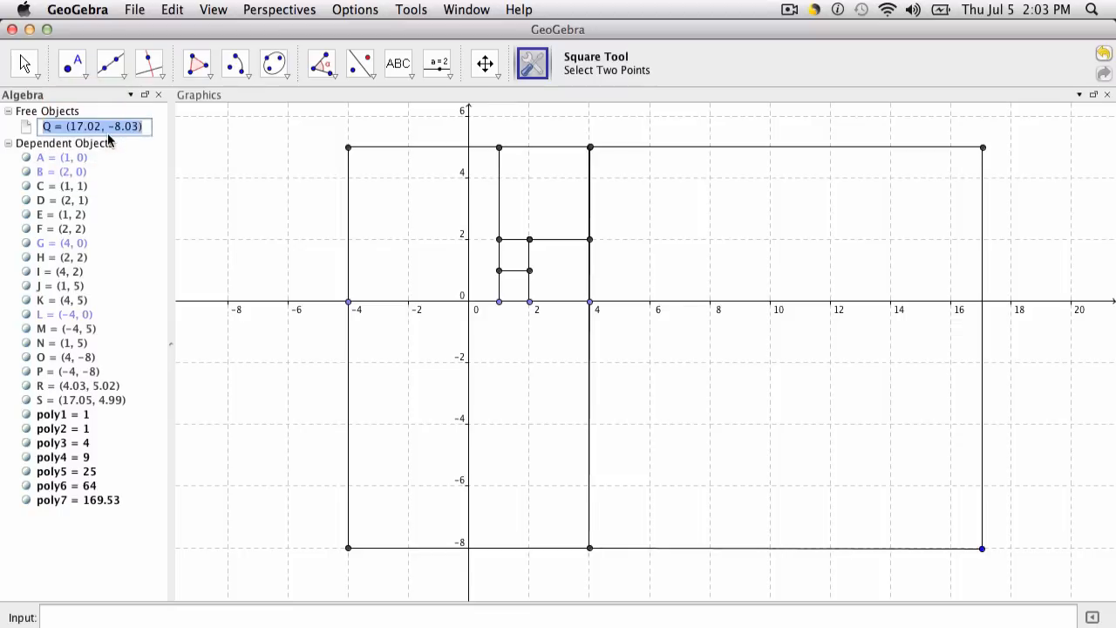
# Step: Fix the 13-by-13 square's corner Q at (17, -8) in the Algebra view
pyautogui.click(93, 127)
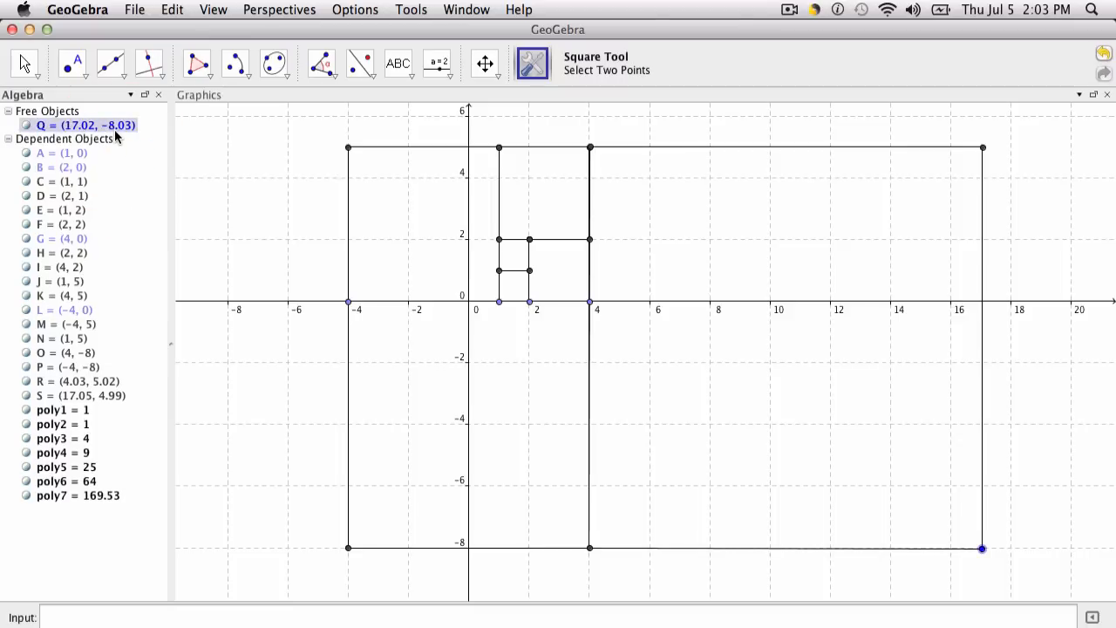
pyautogui.moveTo(87, 125)
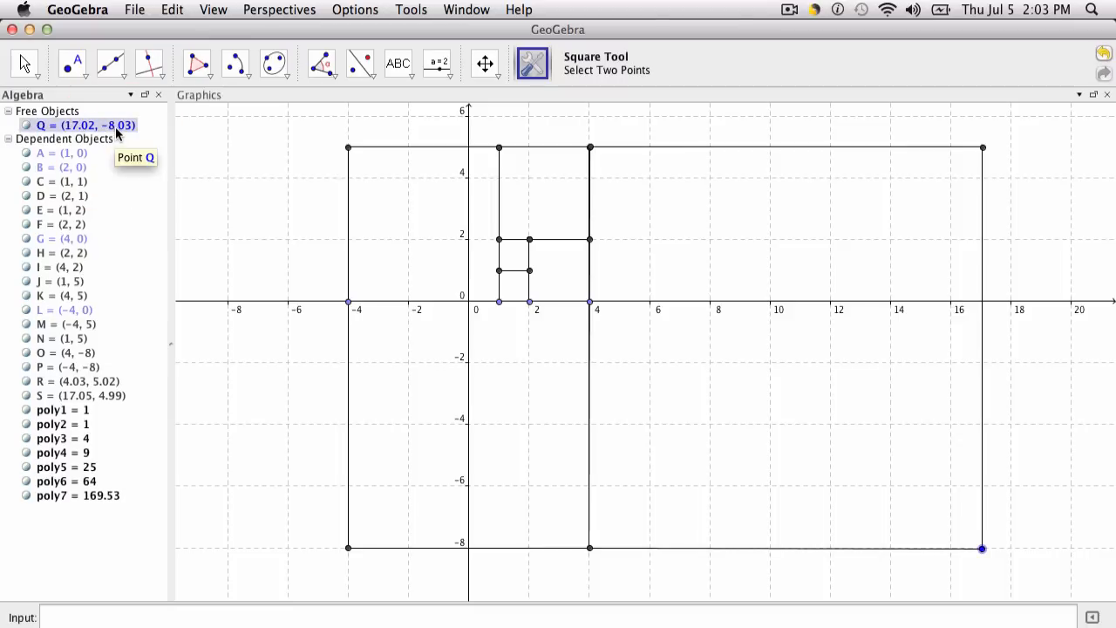
pyautogui.doubleClick(82, 126)
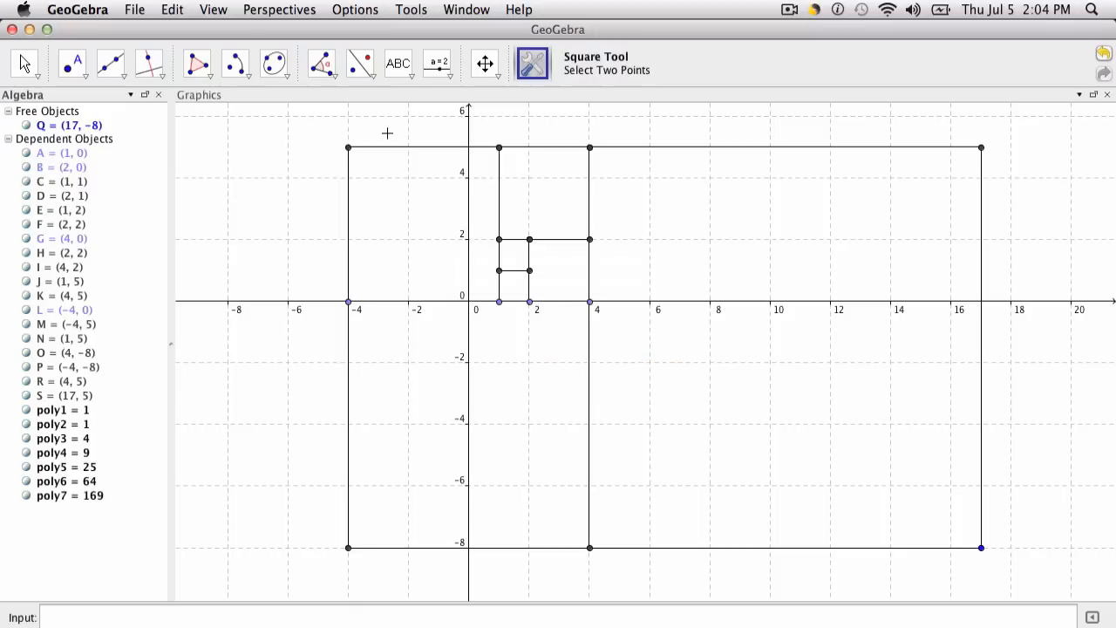
# Step: Select the Circular Arc with Center between Two Points tool
pyautogui.click(235, 62)
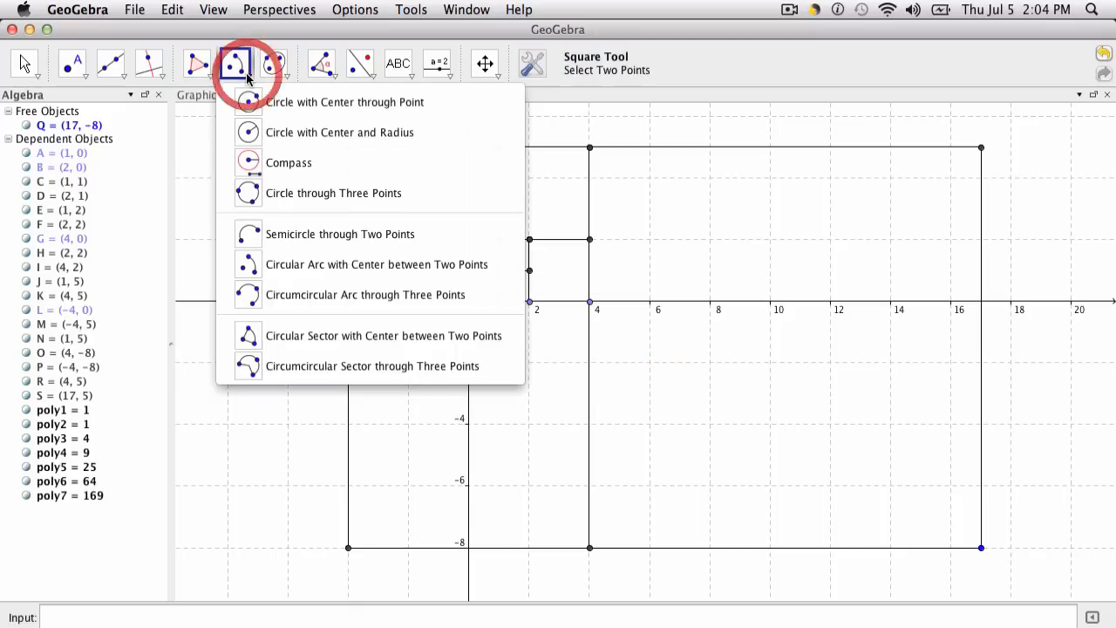
pyautogui.moveTo(339, 234)
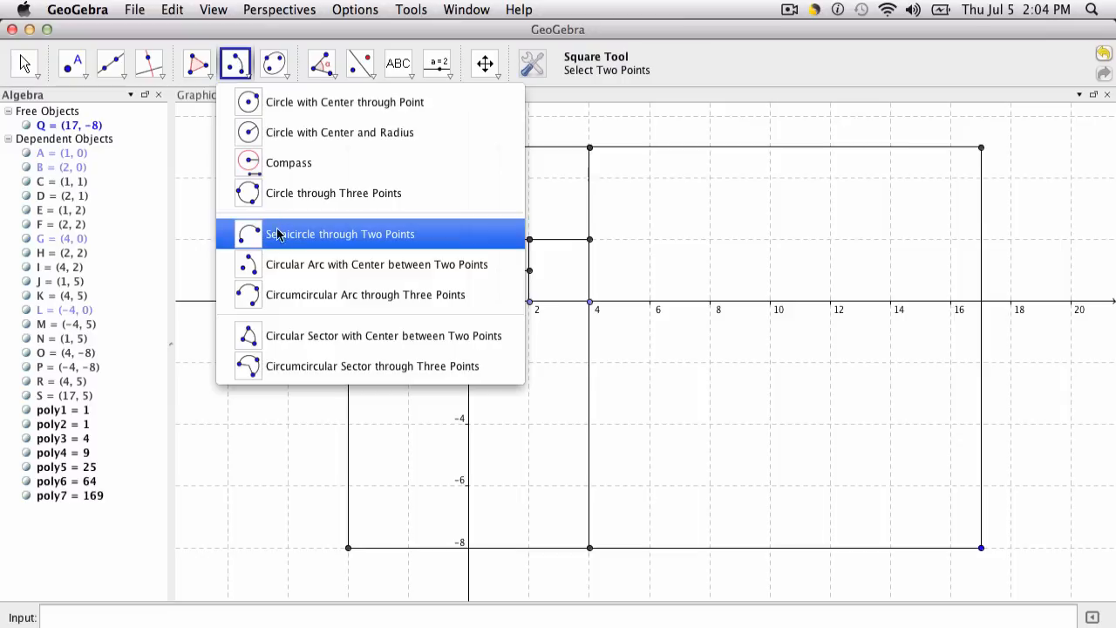
pyautogui.moveTo(283, 264)
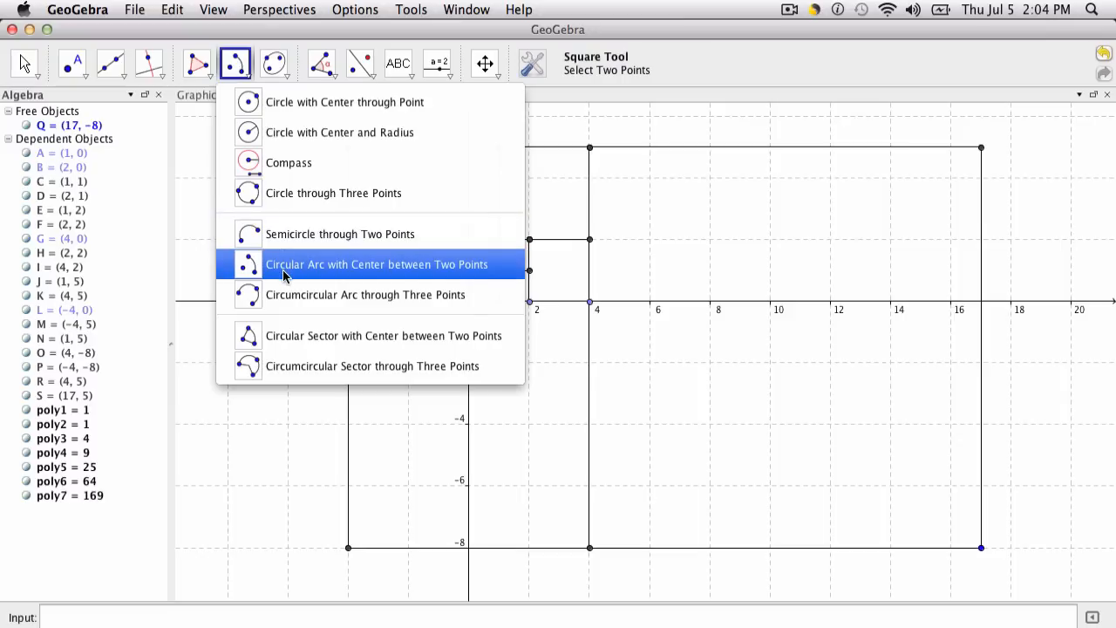
pyautogui.click(376, 265)
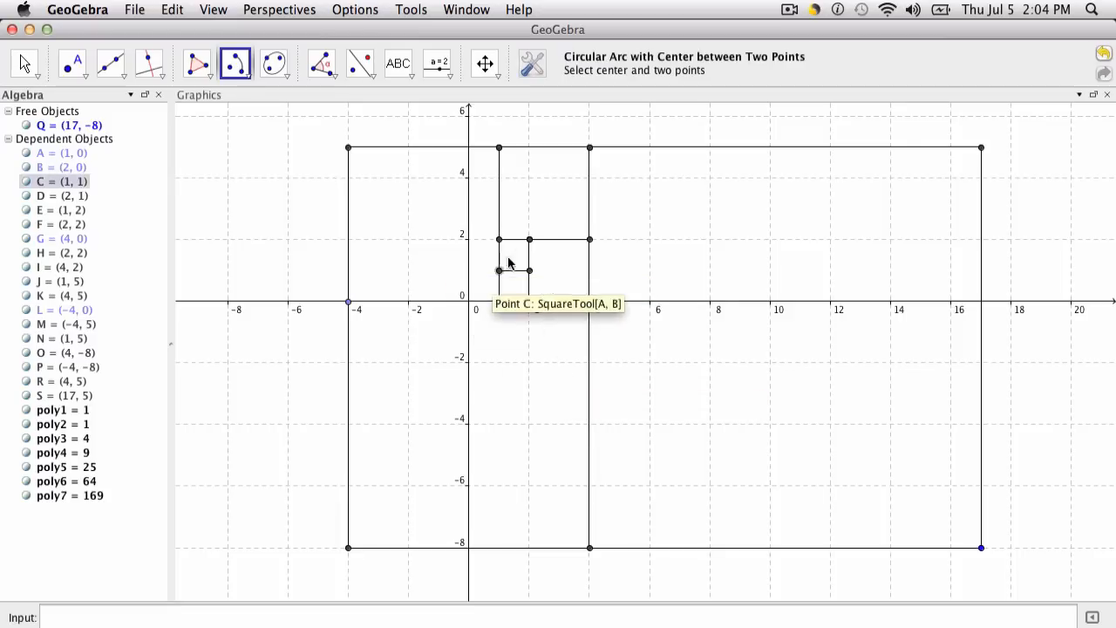
pyautogui.moveTo(530, 242)
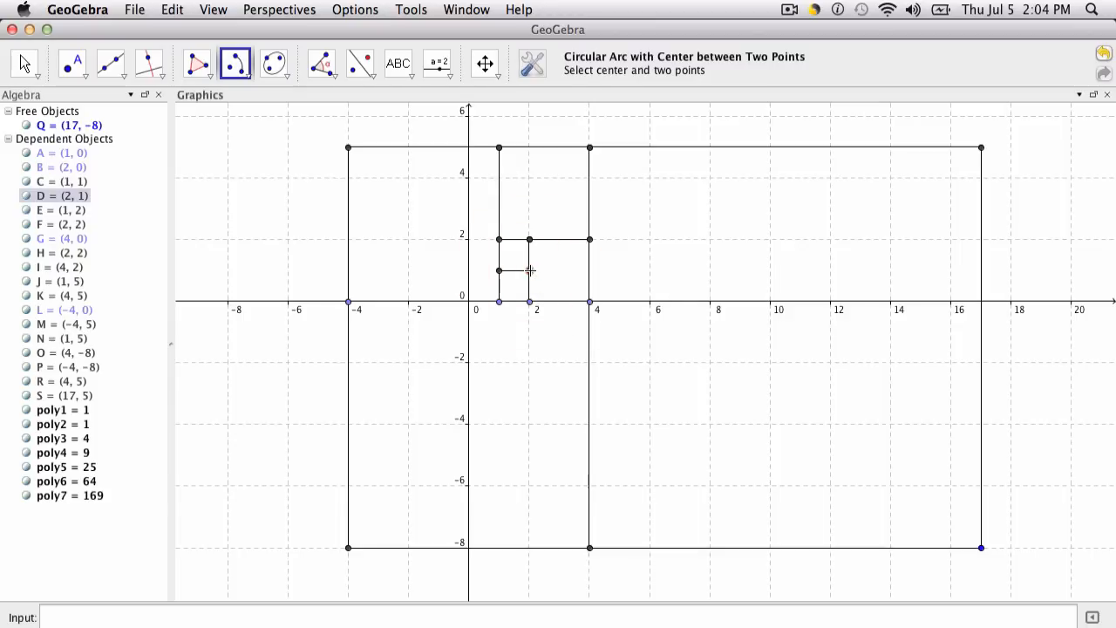
pyautogui.moveTo(529, 240)
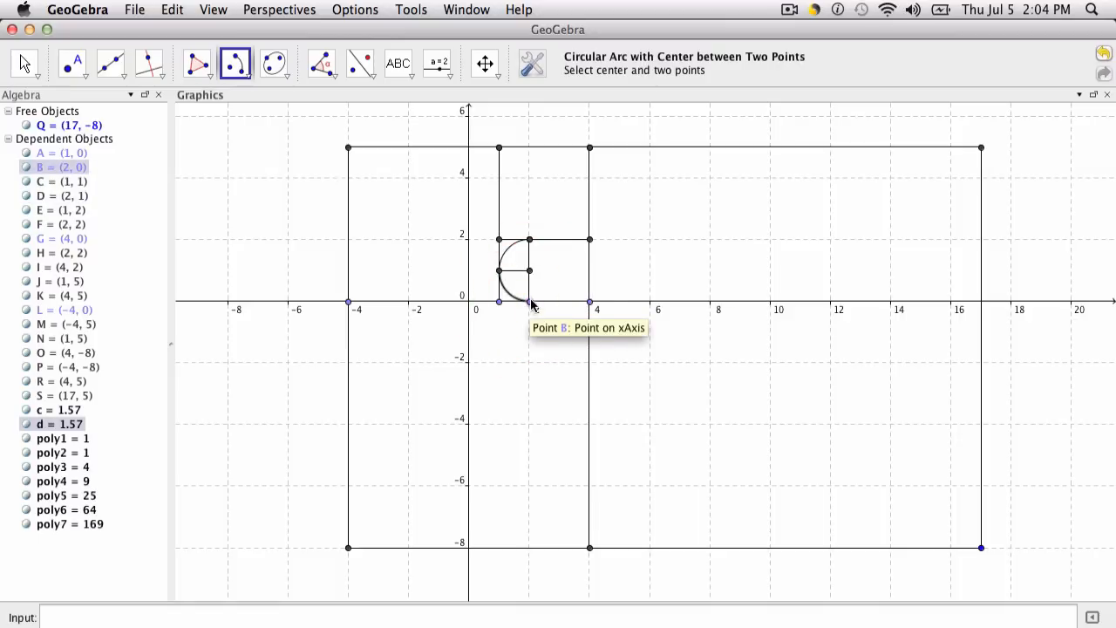
pyautogui.moveTo(589, 239)
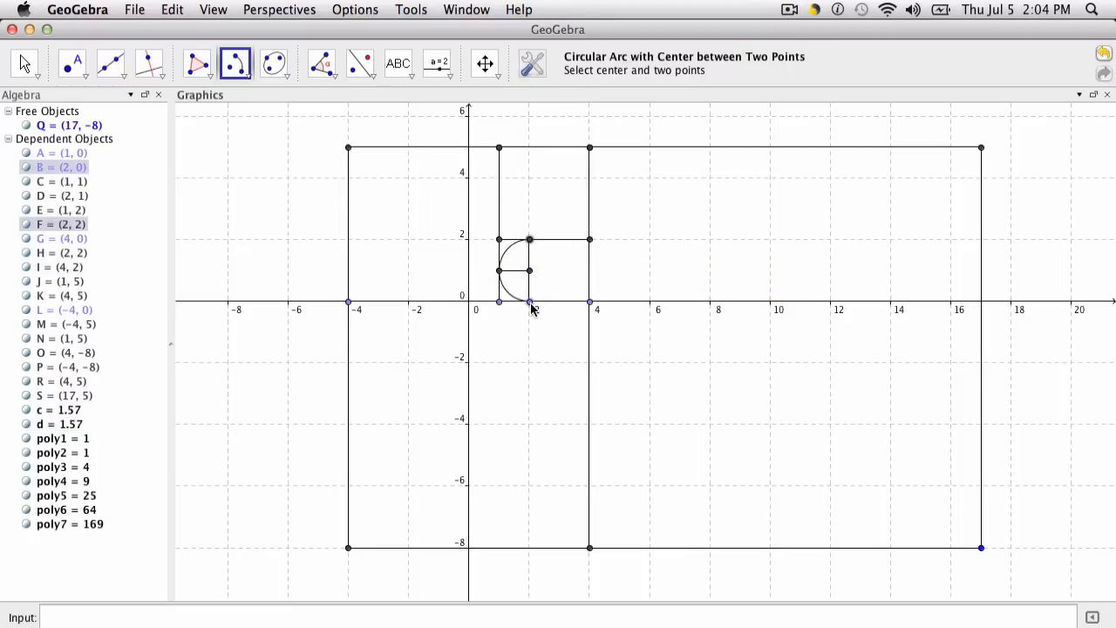
# Step: Draw the spiral's quarter arcs through (4, 2), (1, 5) and the larger squares, then hide the axes
pyautogui.click(589, 239)
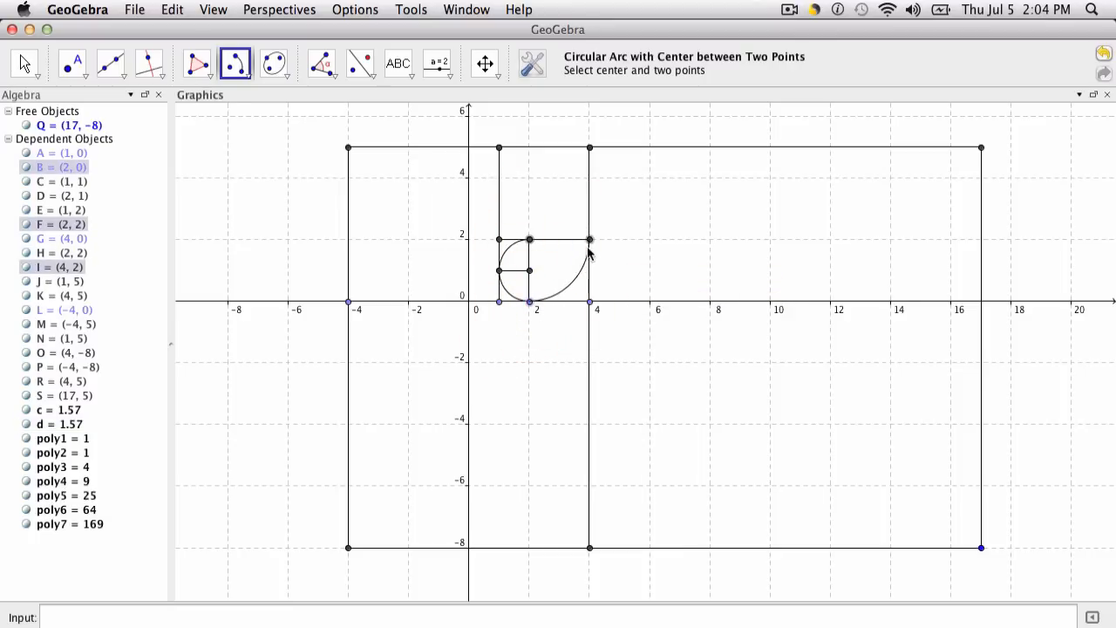
pyautogui.click(588, 240)
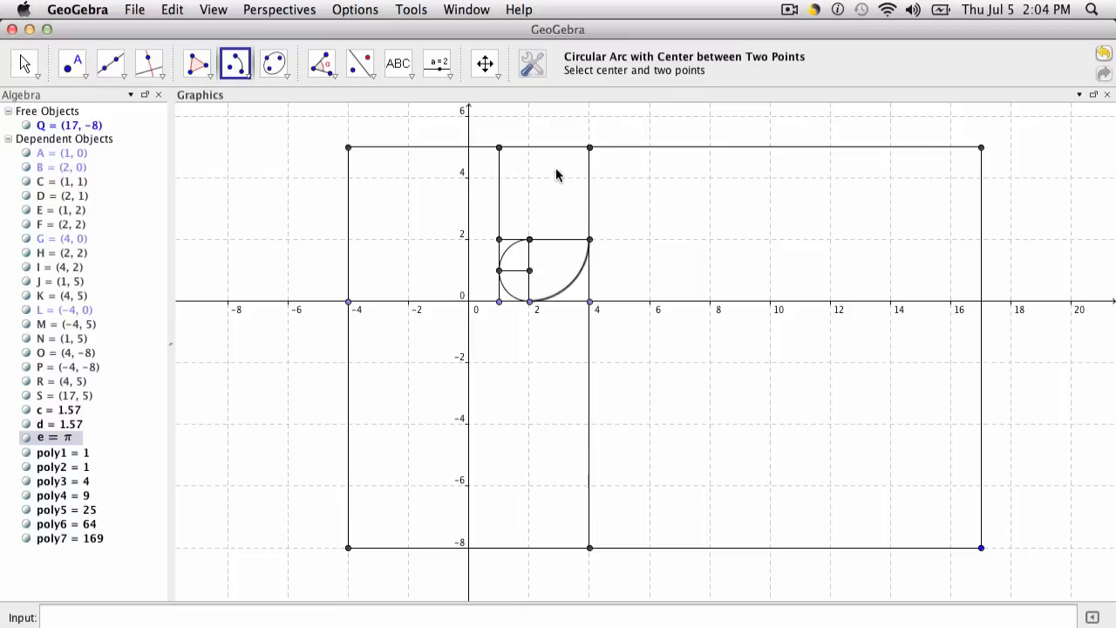
pyautogui.moveTo(498, 240)
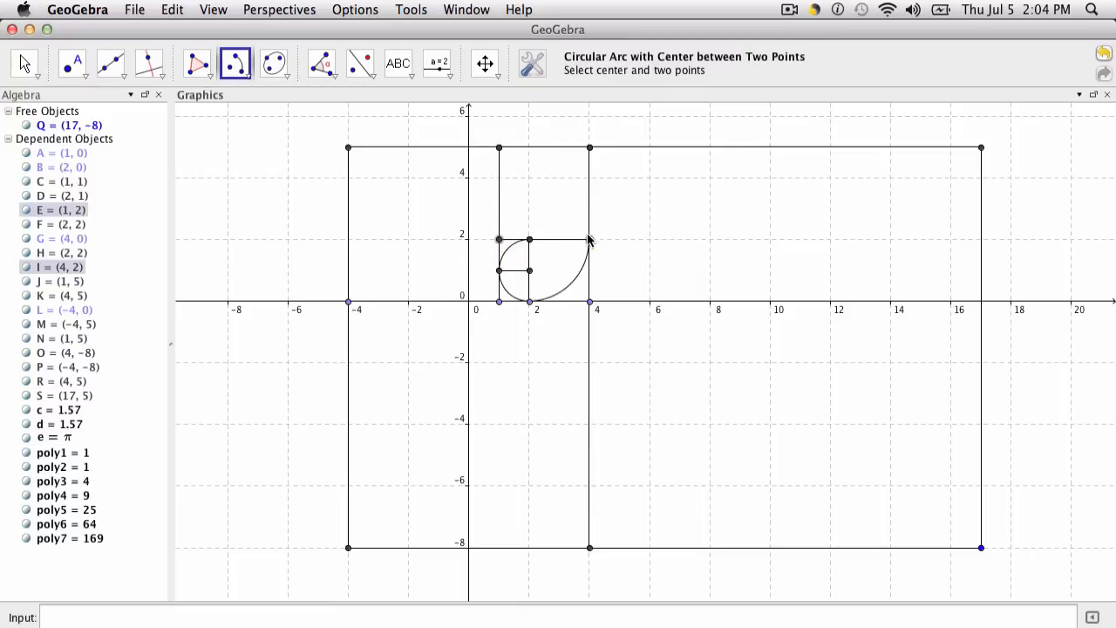
pyautogui.click(499, 147)
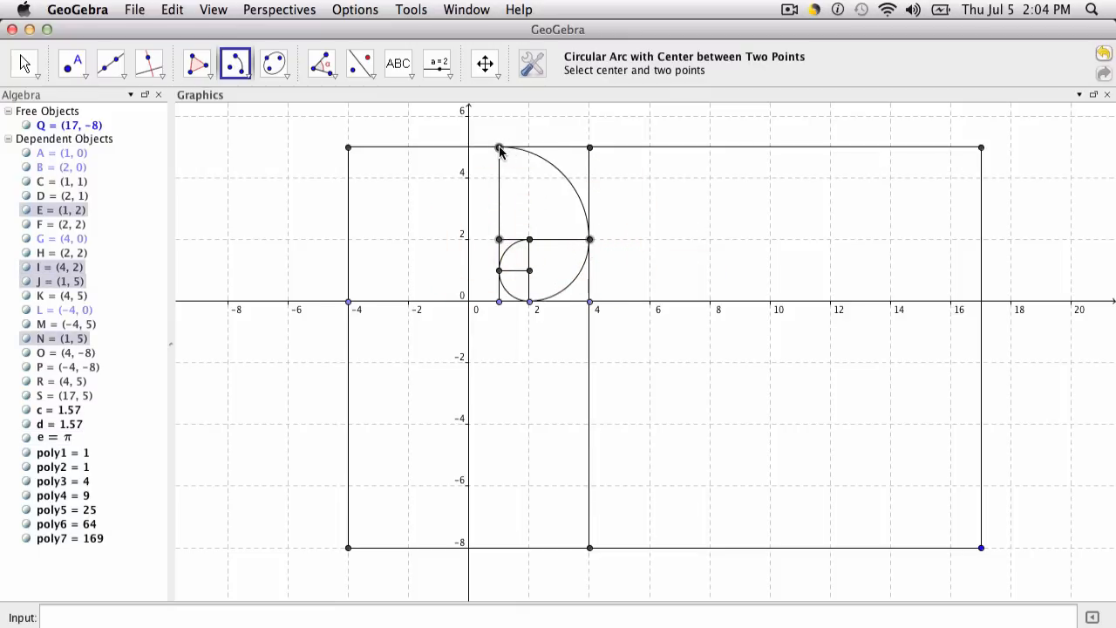
pyautogui.click(499, 147)
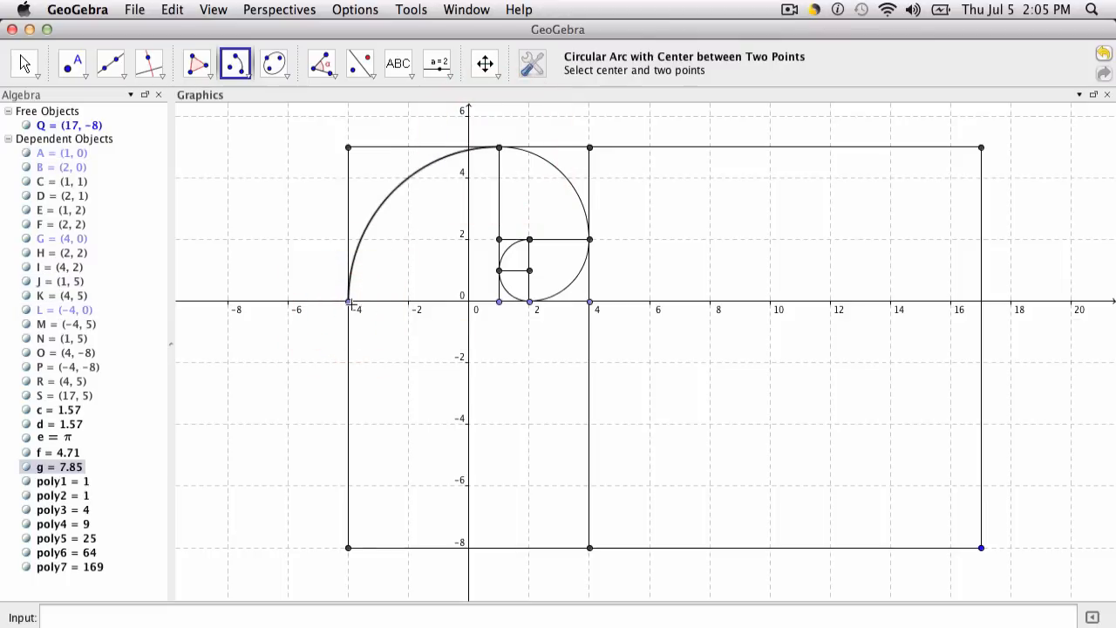
pyautogui.click(589, 302)
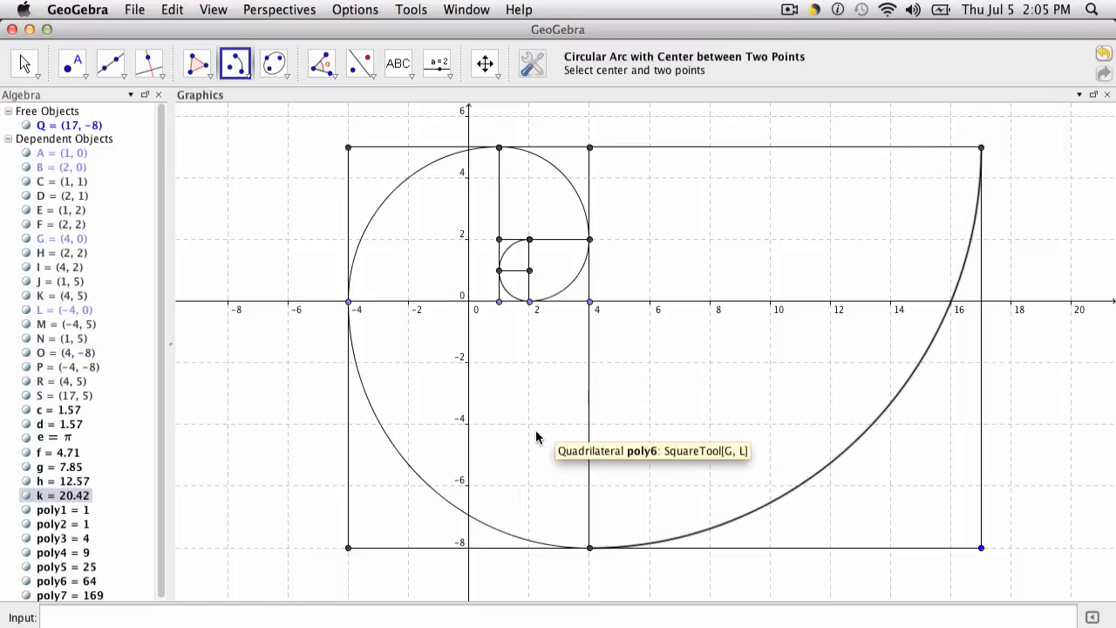
pyautogui.click(214, 10)
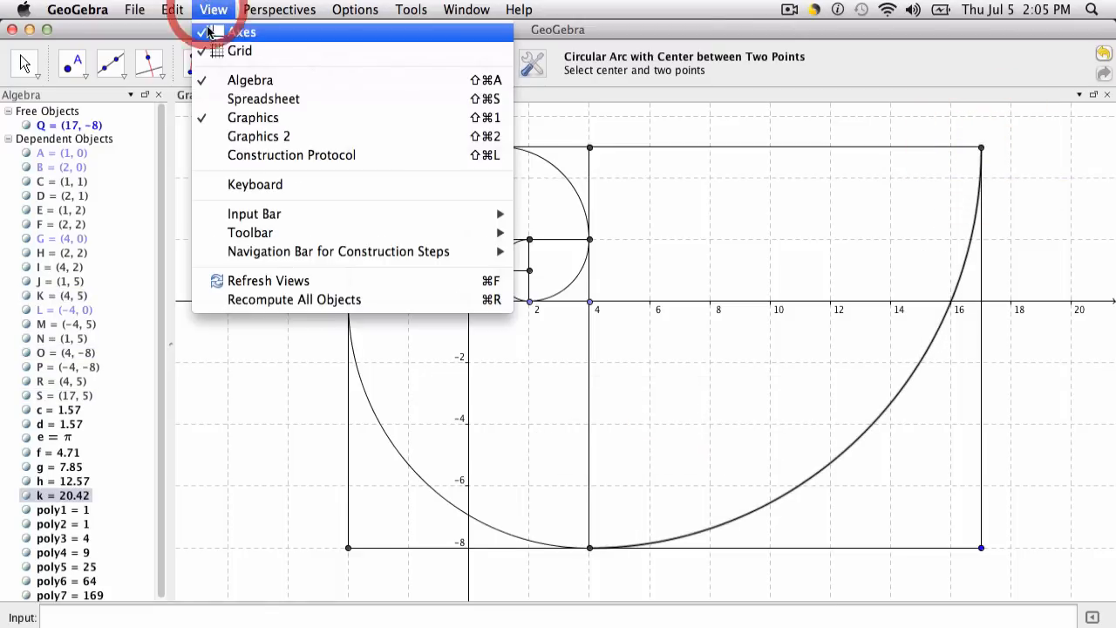
pyautogui.click(240, 32)
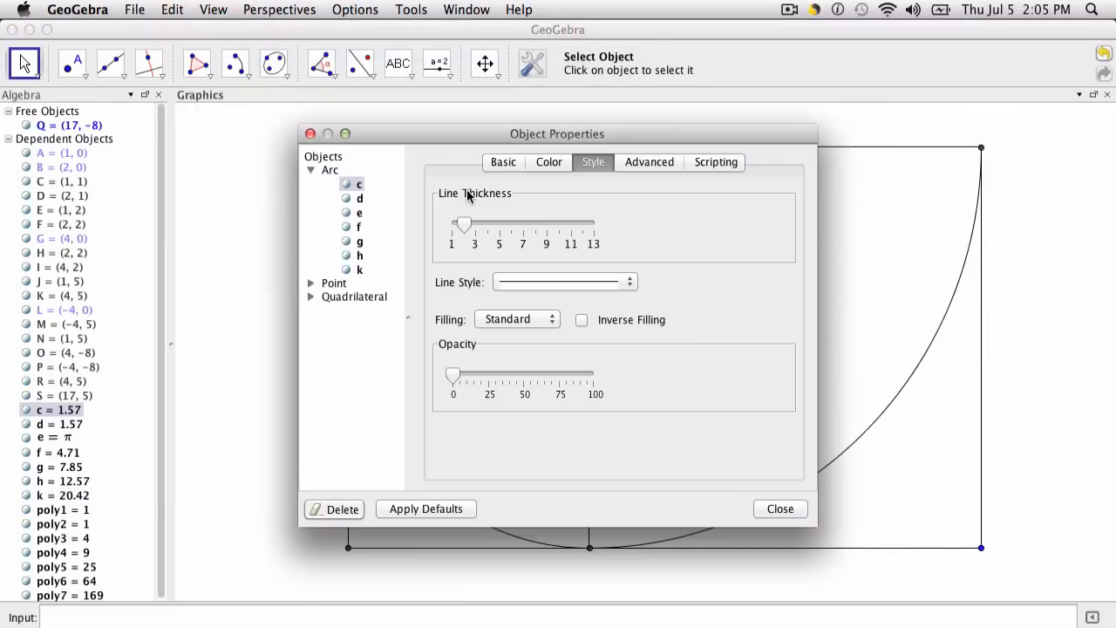
# Step: Uncheck Show Object for the Point category in Object Properties, then close it
pyautogui.click(334, 282)
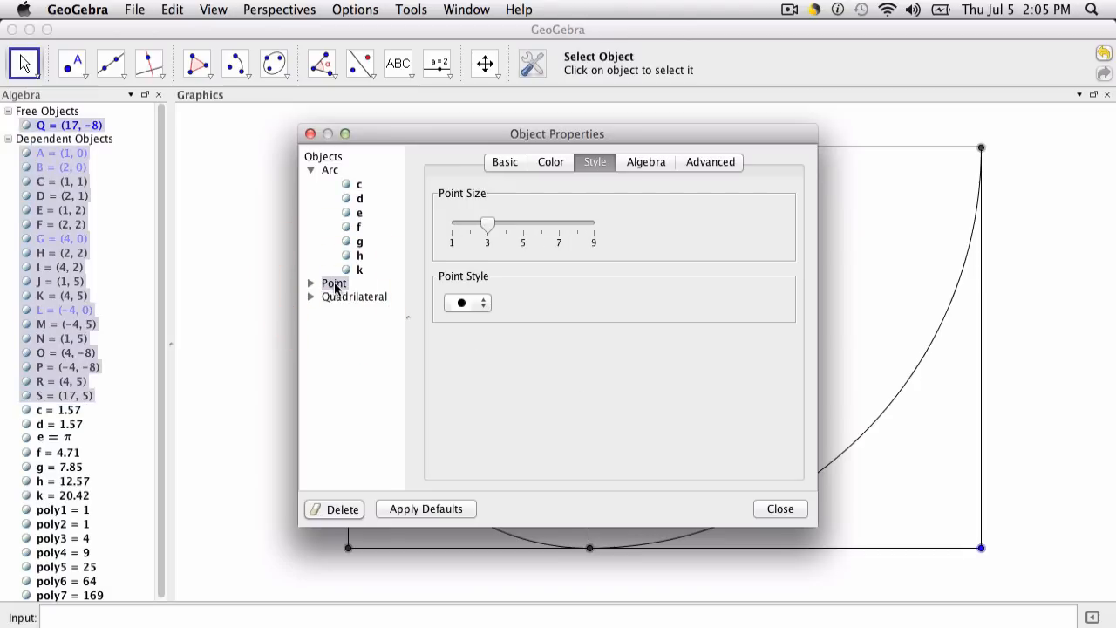
pyautogui.click(504, 161)
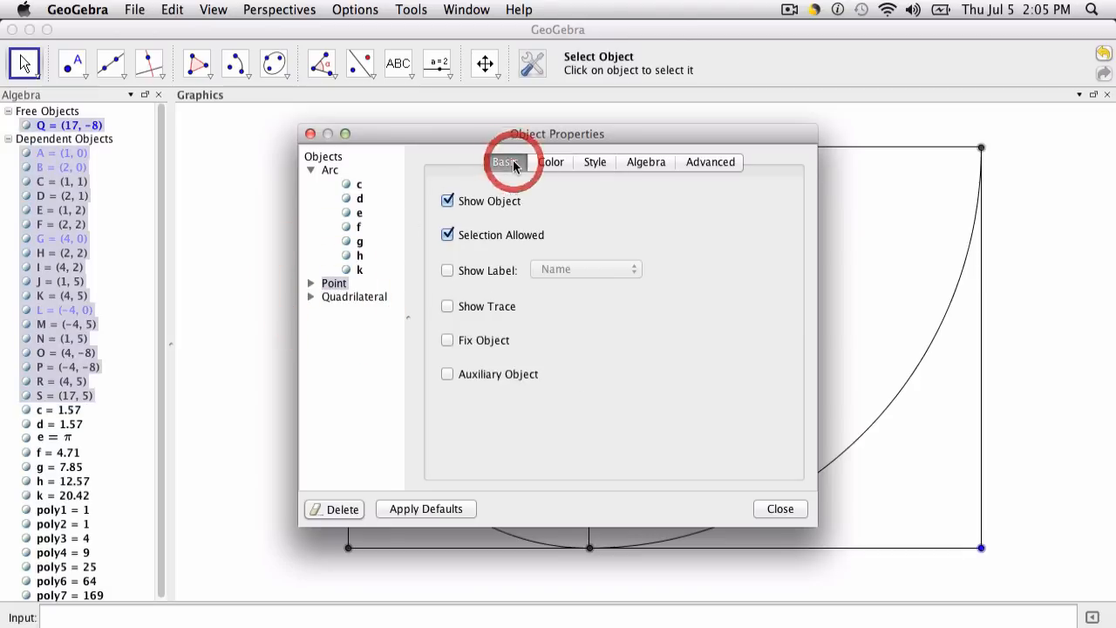
pyautogui.click(447, 201)
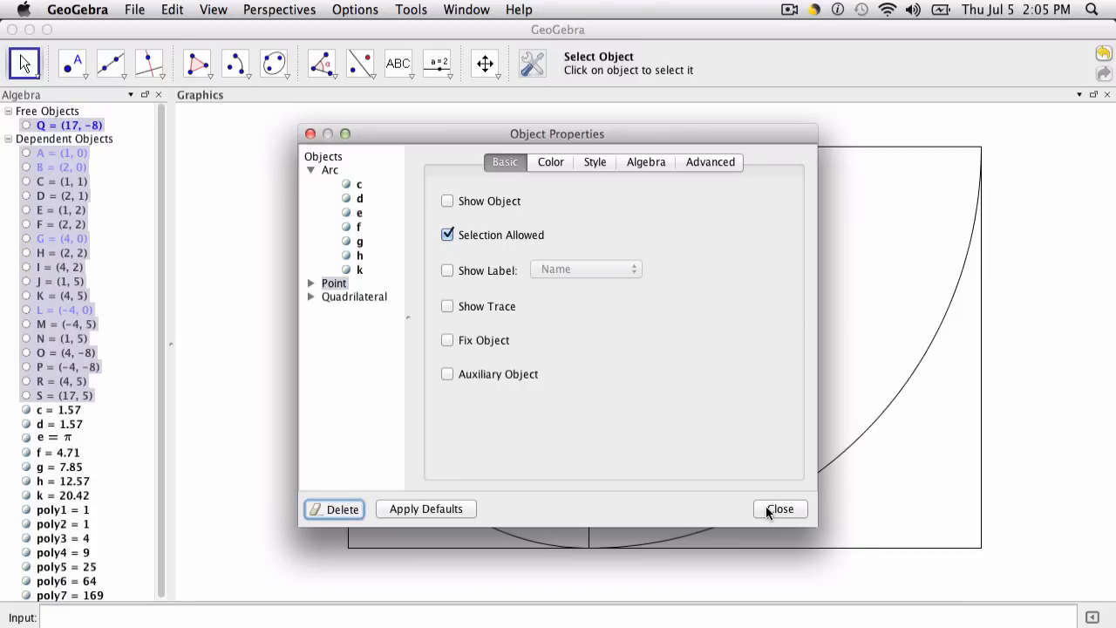
pyautogui.click(778, 508)
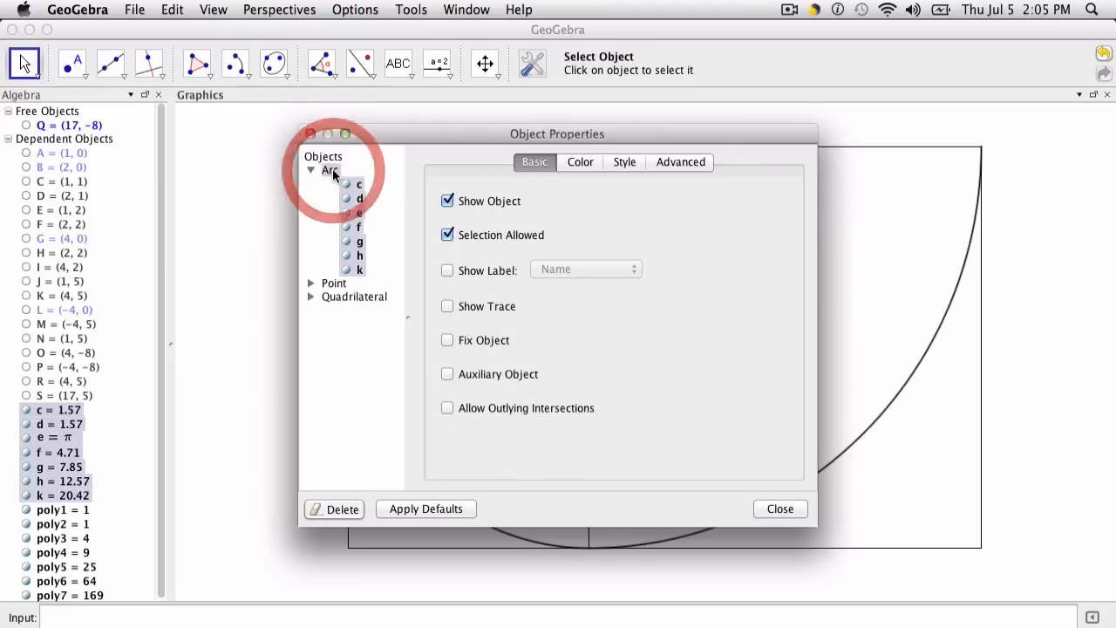
# Step: Select all arcs in Object Properties, colour them pink and set line thickness 9
pyautogui.click(330, 170)
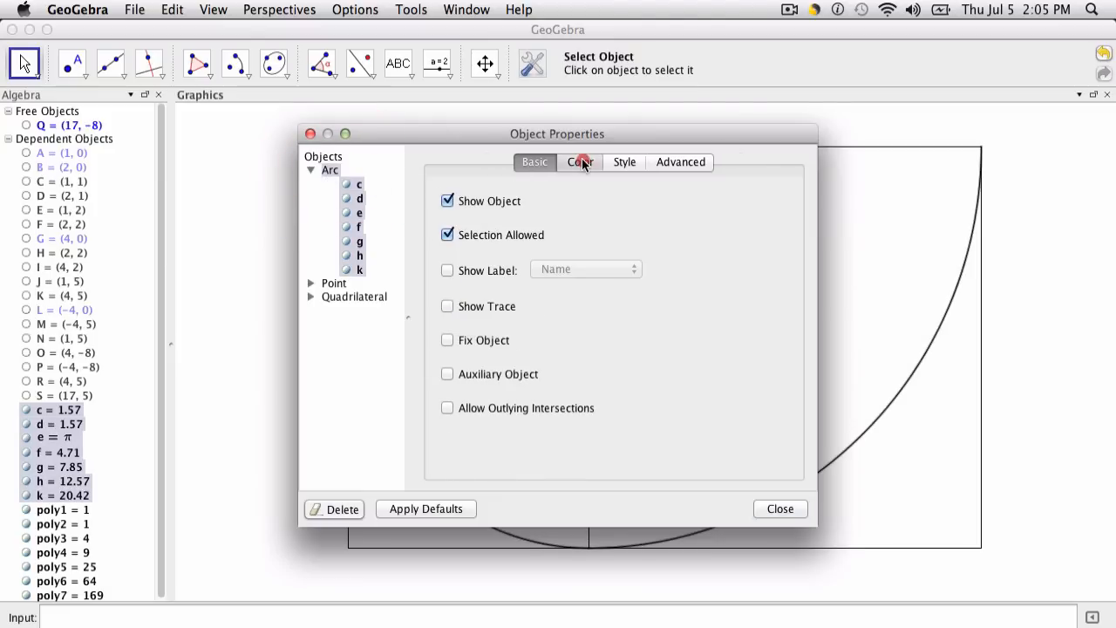
pyautogui.click(580, 162)
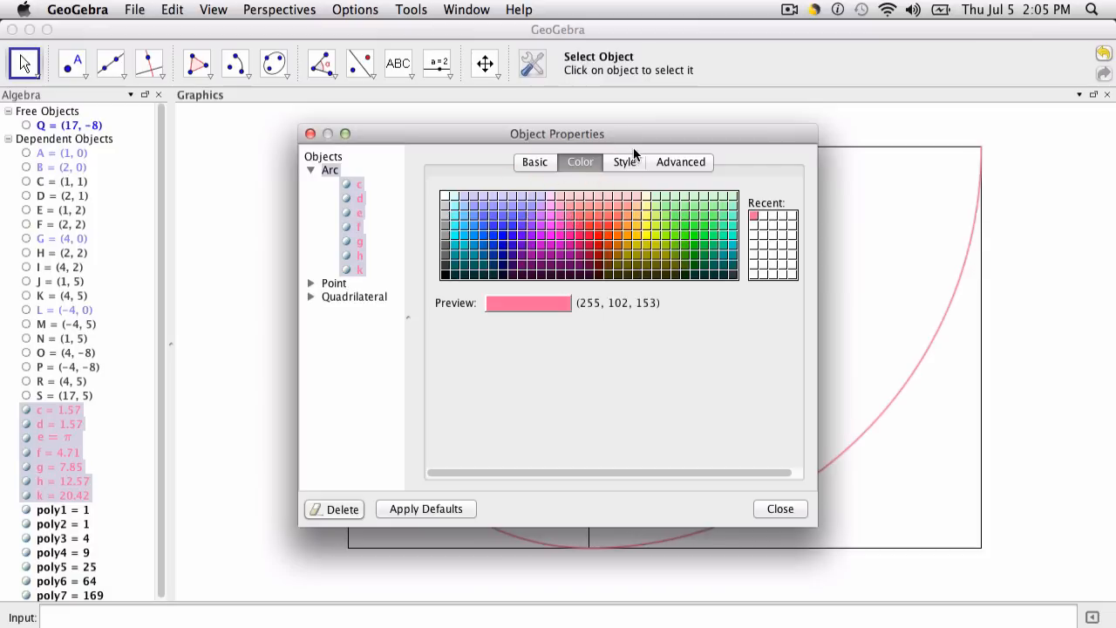
pyautogui.click(624, 163)
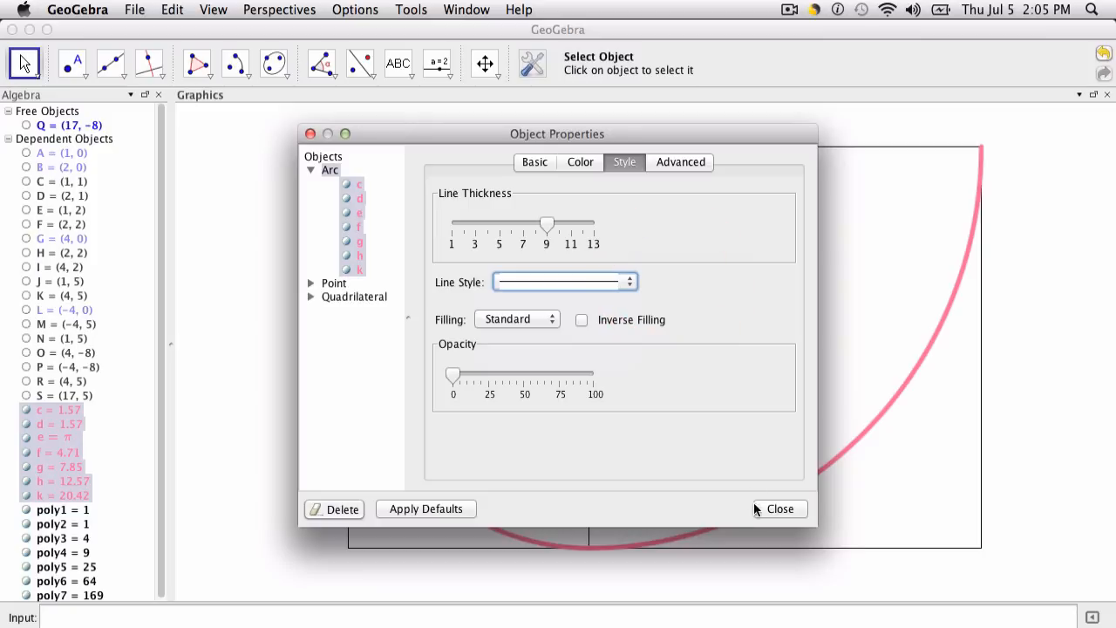
pyautogui.click(779, 508)
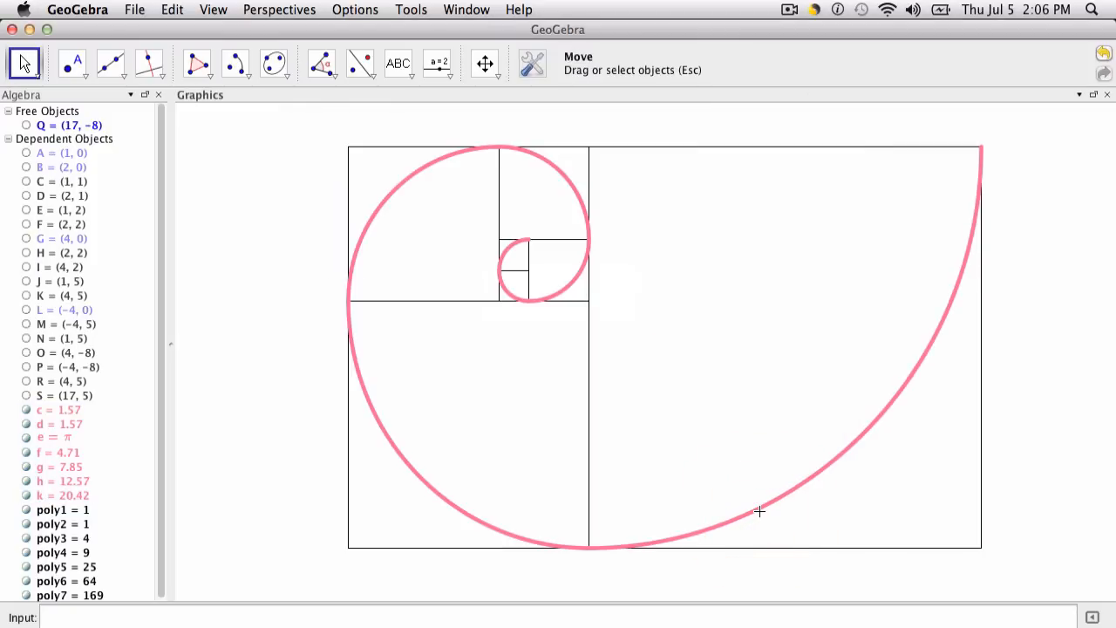
pyautogui.moveTo(758, 512)
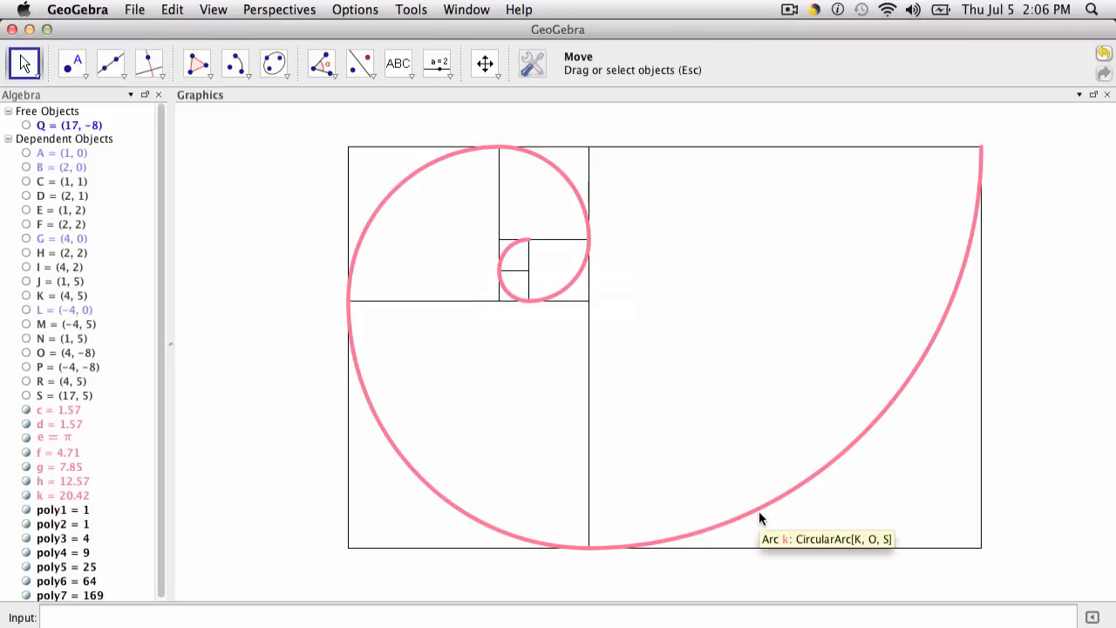